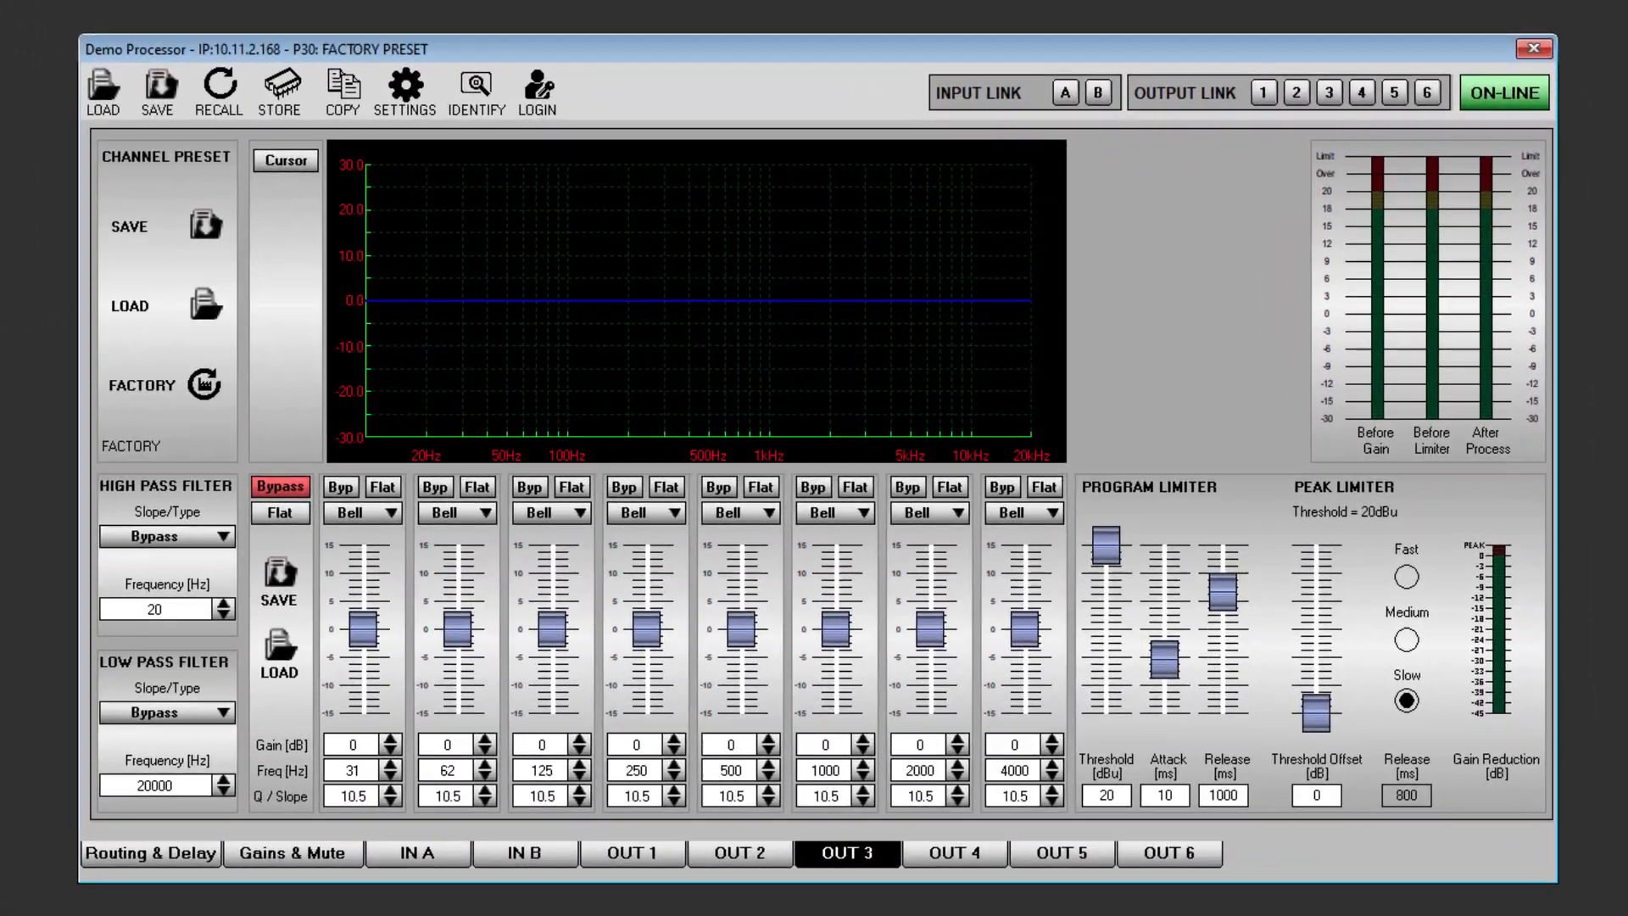
# Log in to admin mode with the admin password from the toolbar LOGIN
pyautogui.click(536, 85)
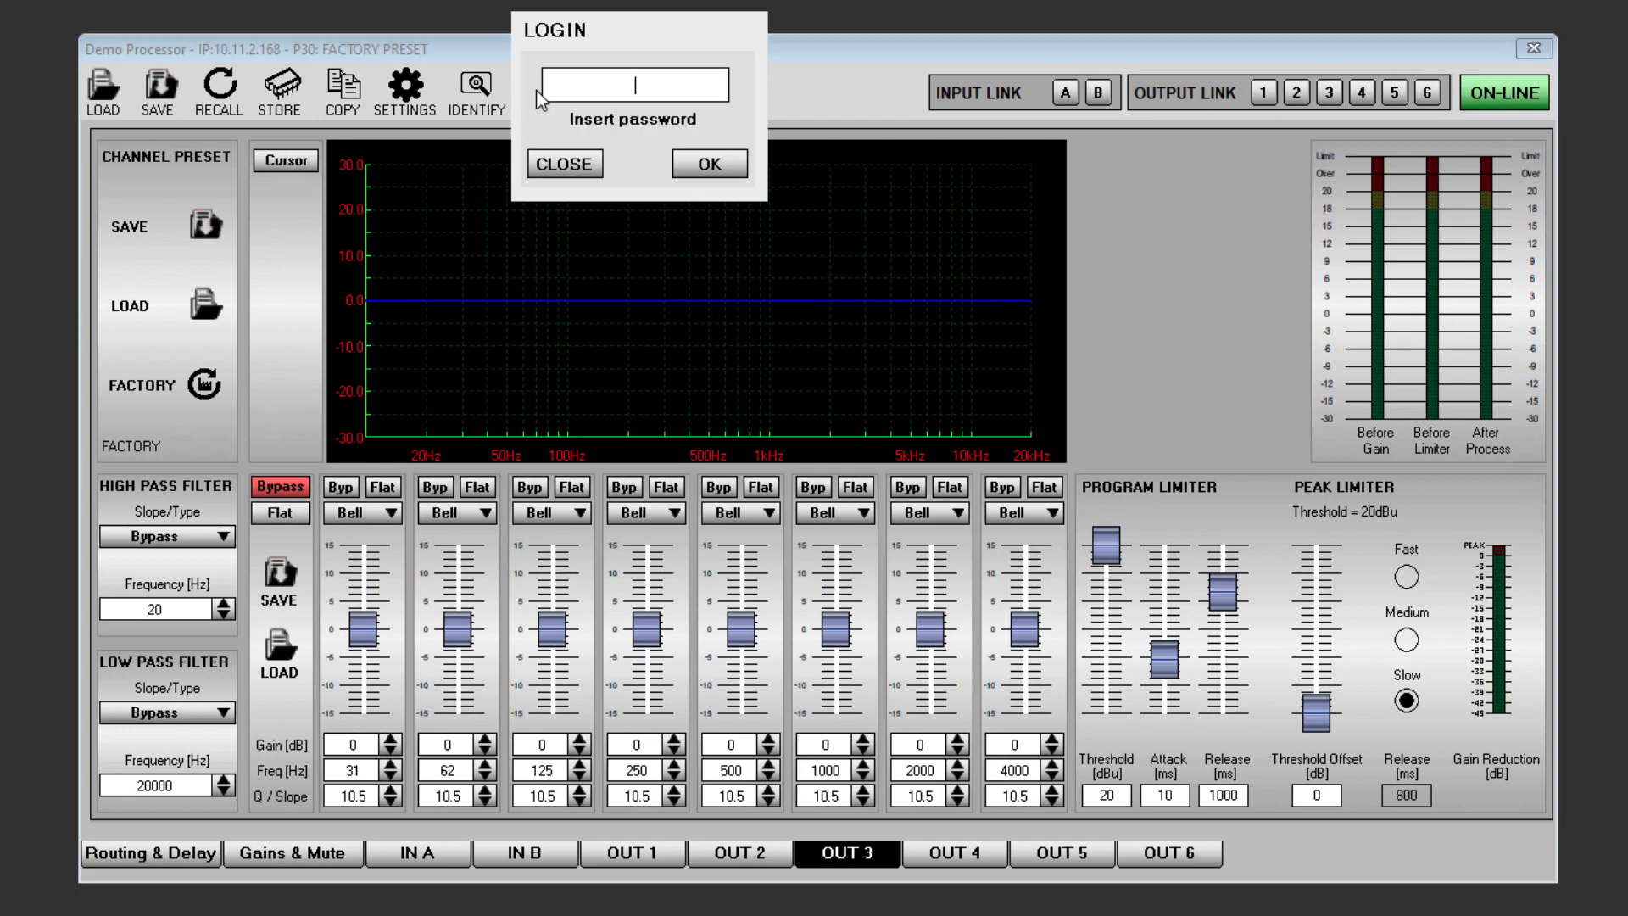
pyautogui.write('****')
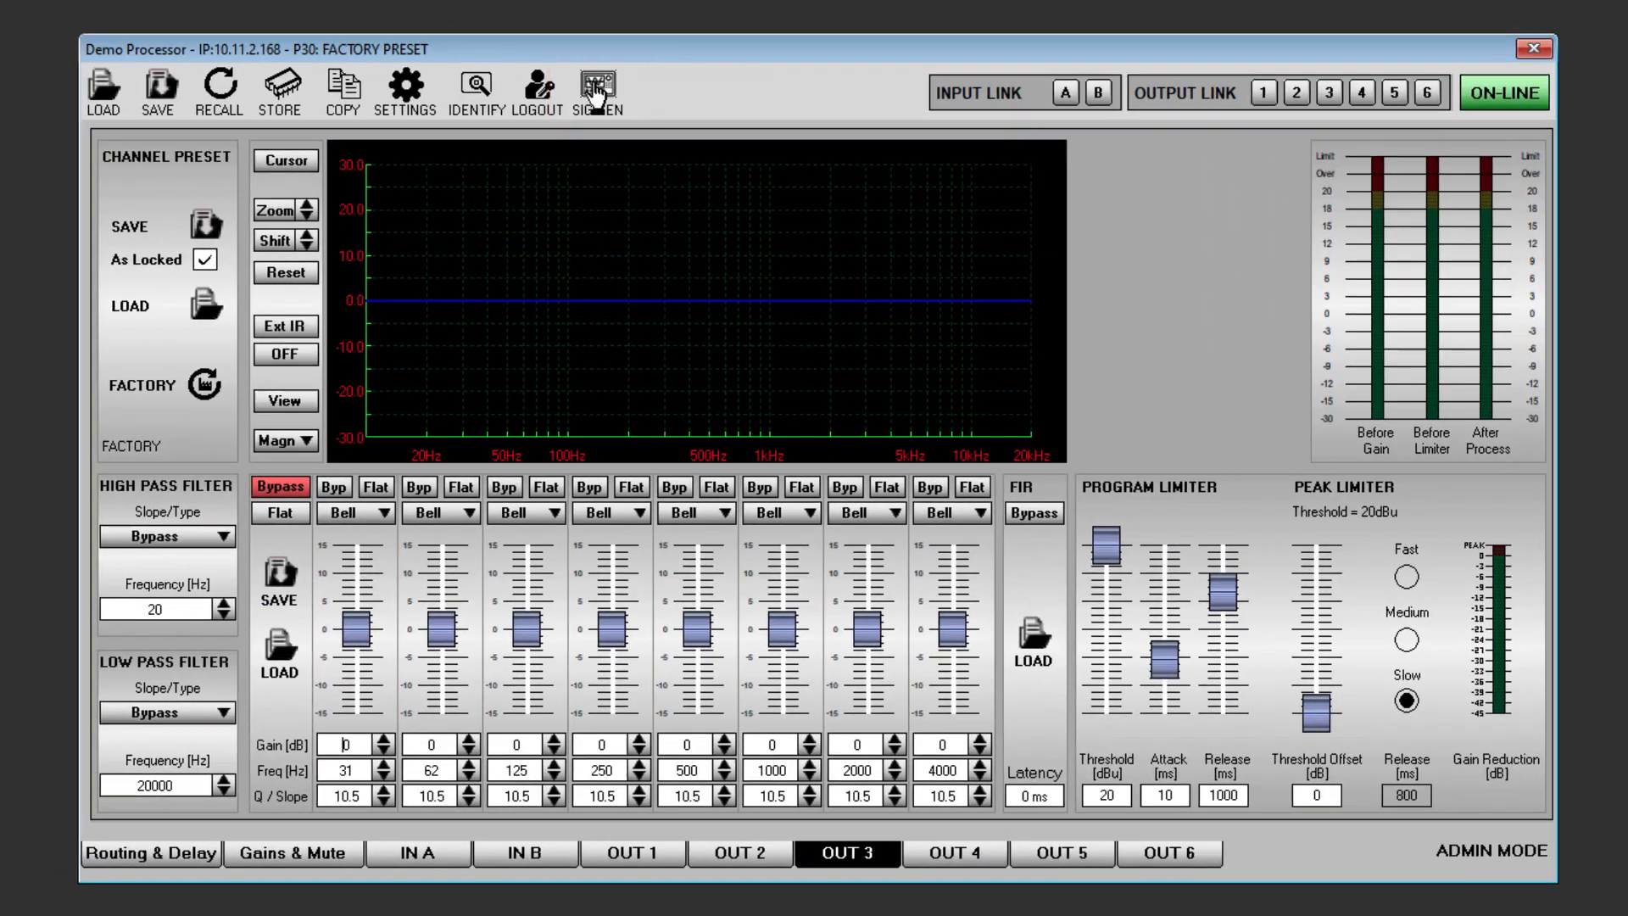
# Open the signal generator, toggle Inputs A and B, and select Pink Noise
pyautogui.click(593, 88)
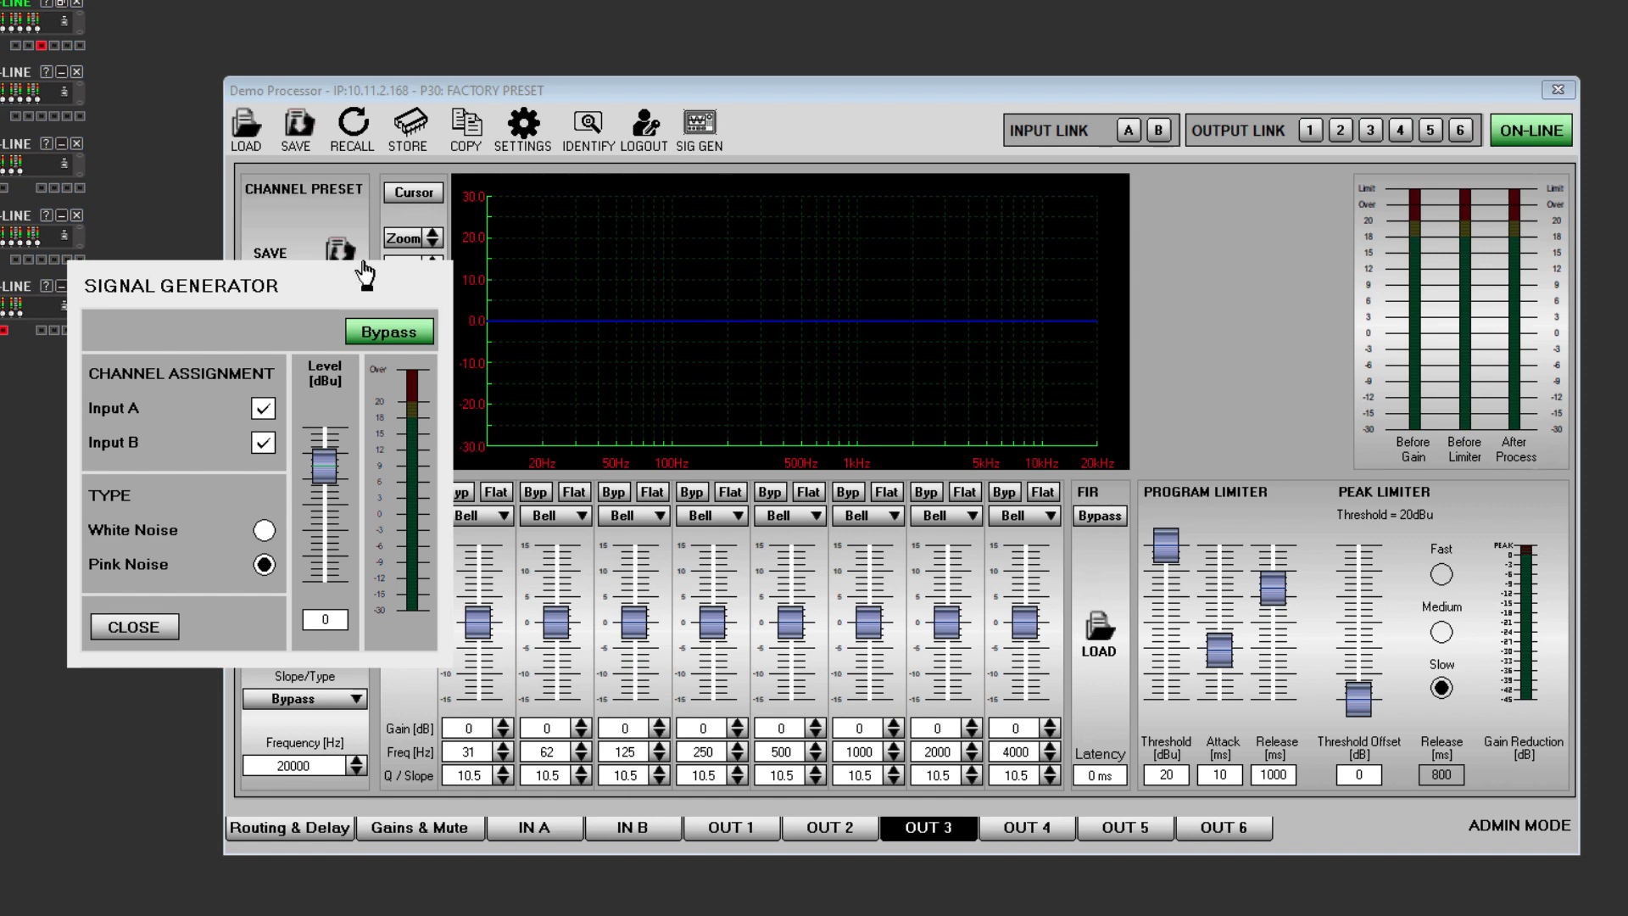
pyautogui.moveTo(357, 278)
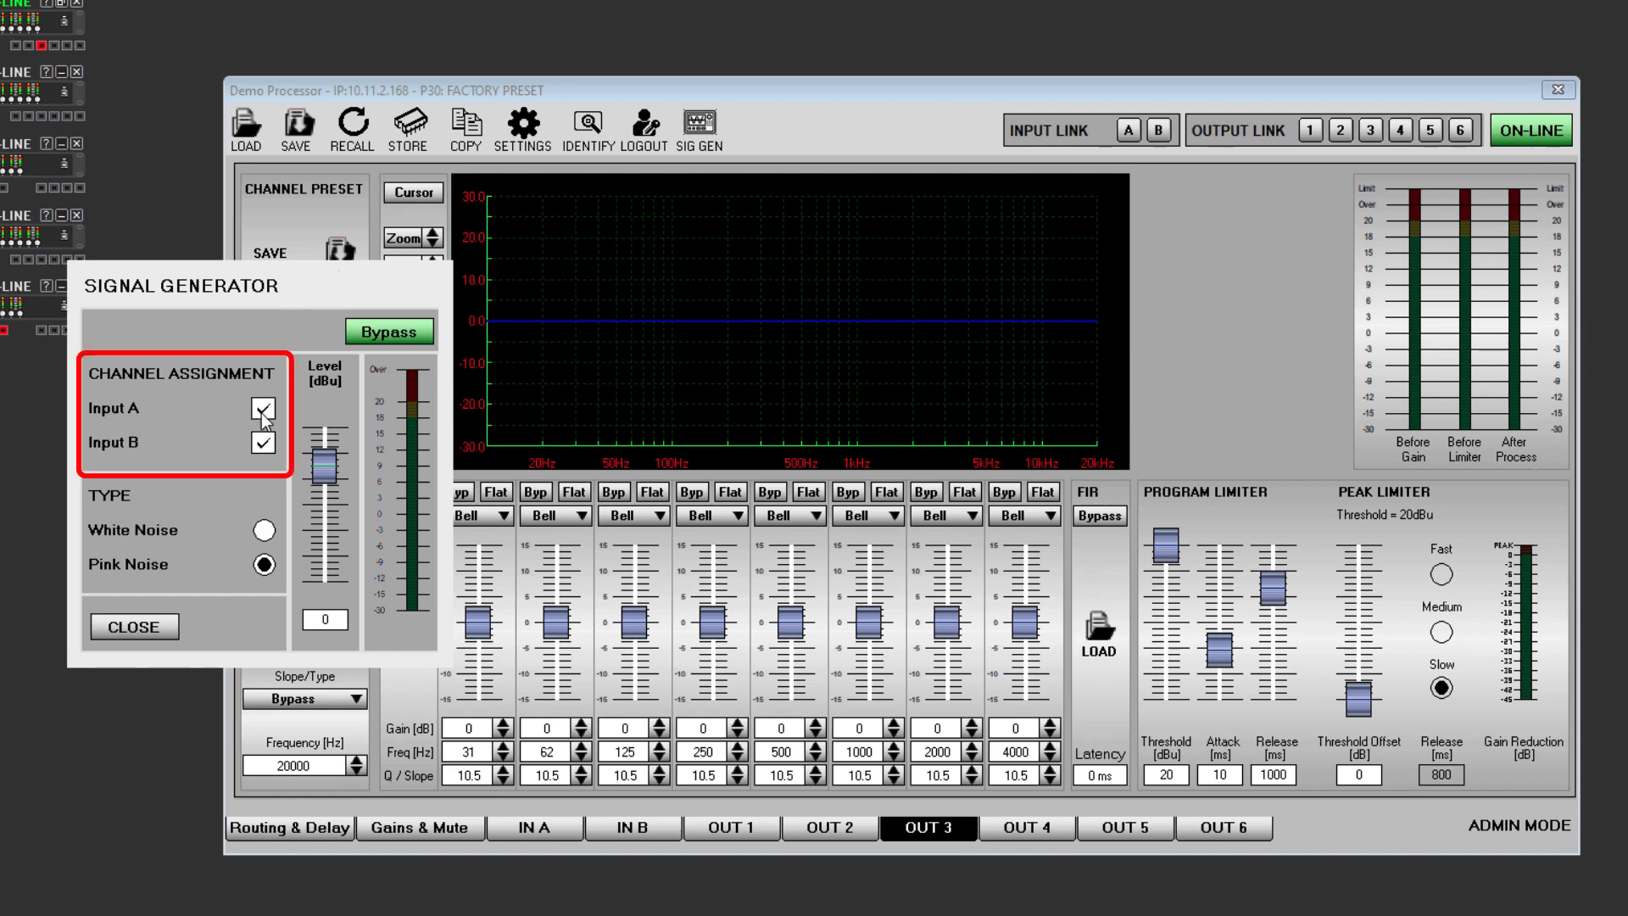
pyautogui.click(263, 408)
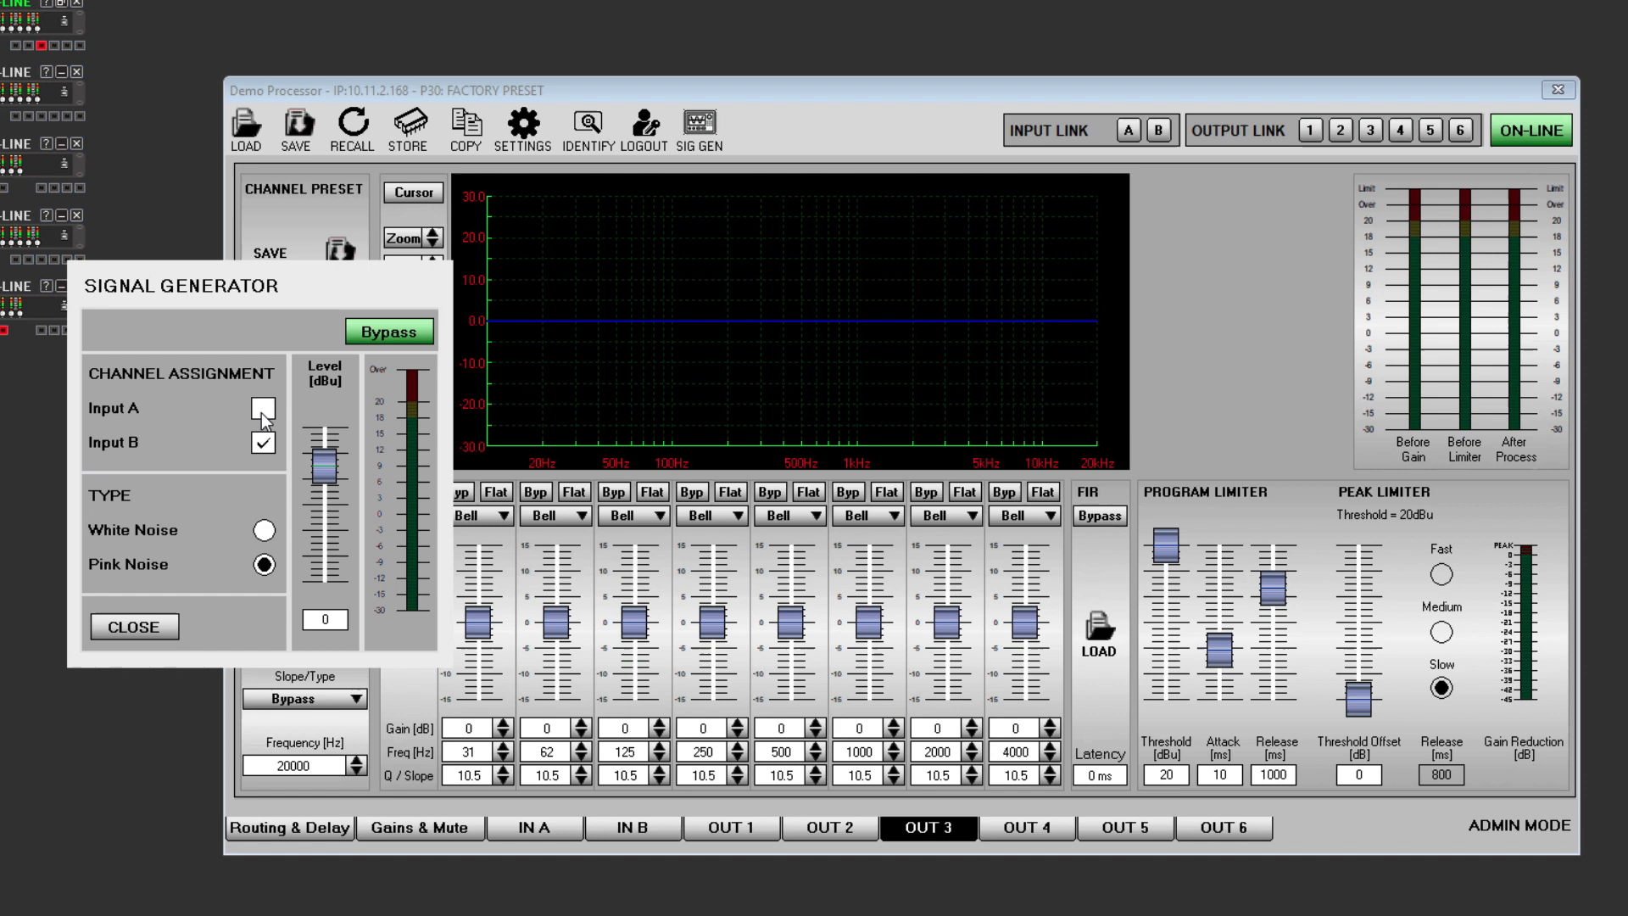
pyautogui.click(263, 413)
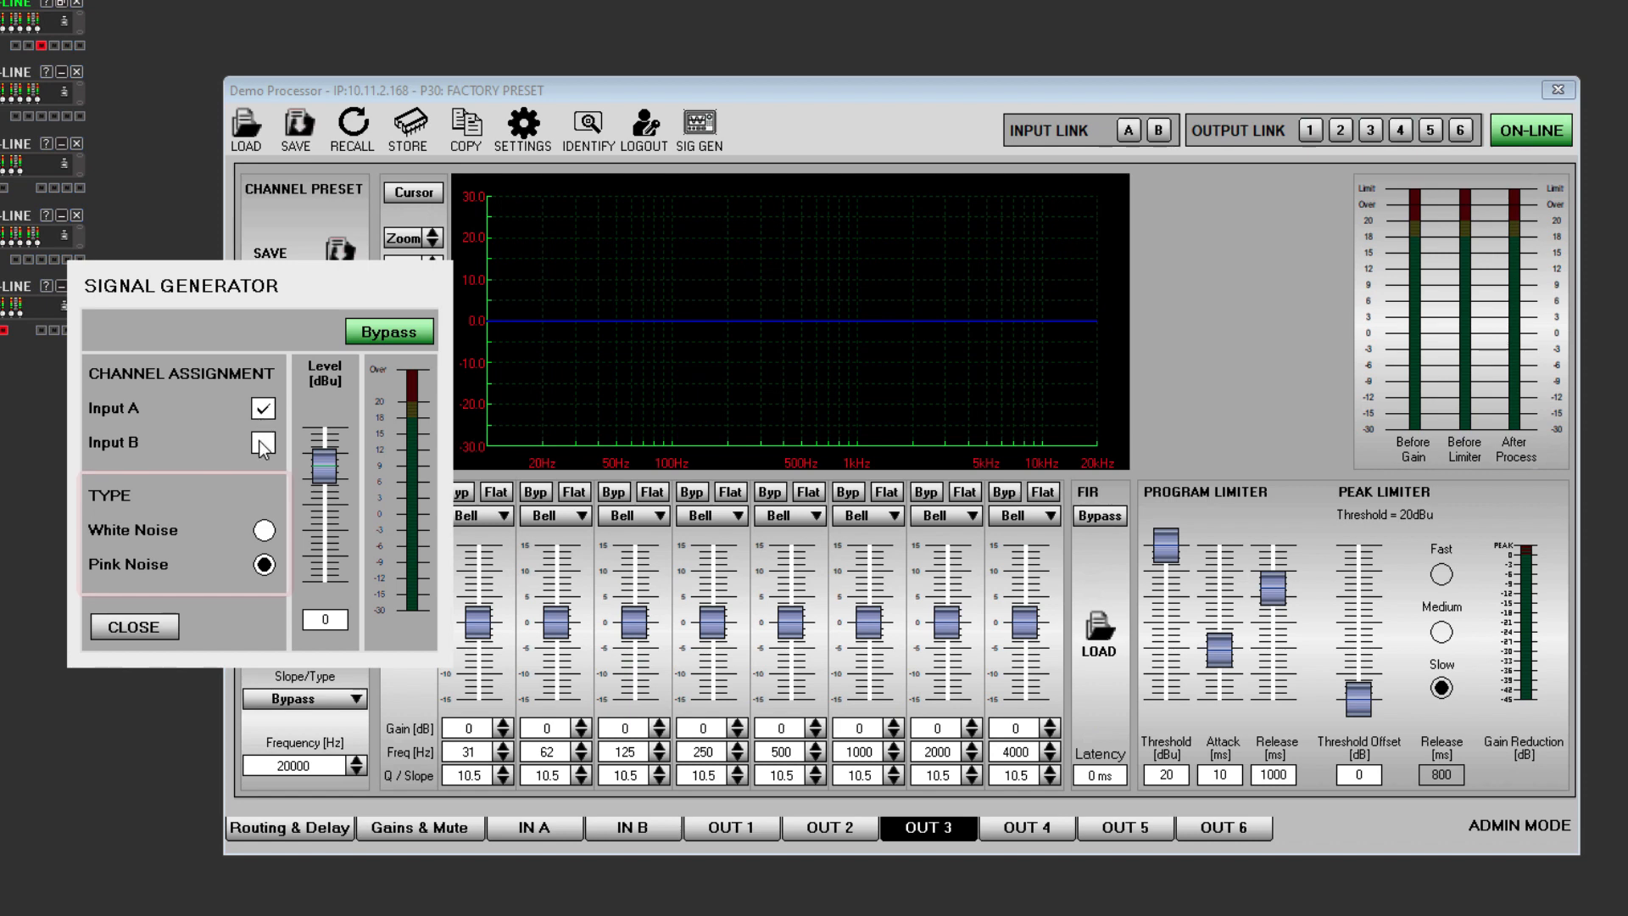
pyautogui.click(263, 529)
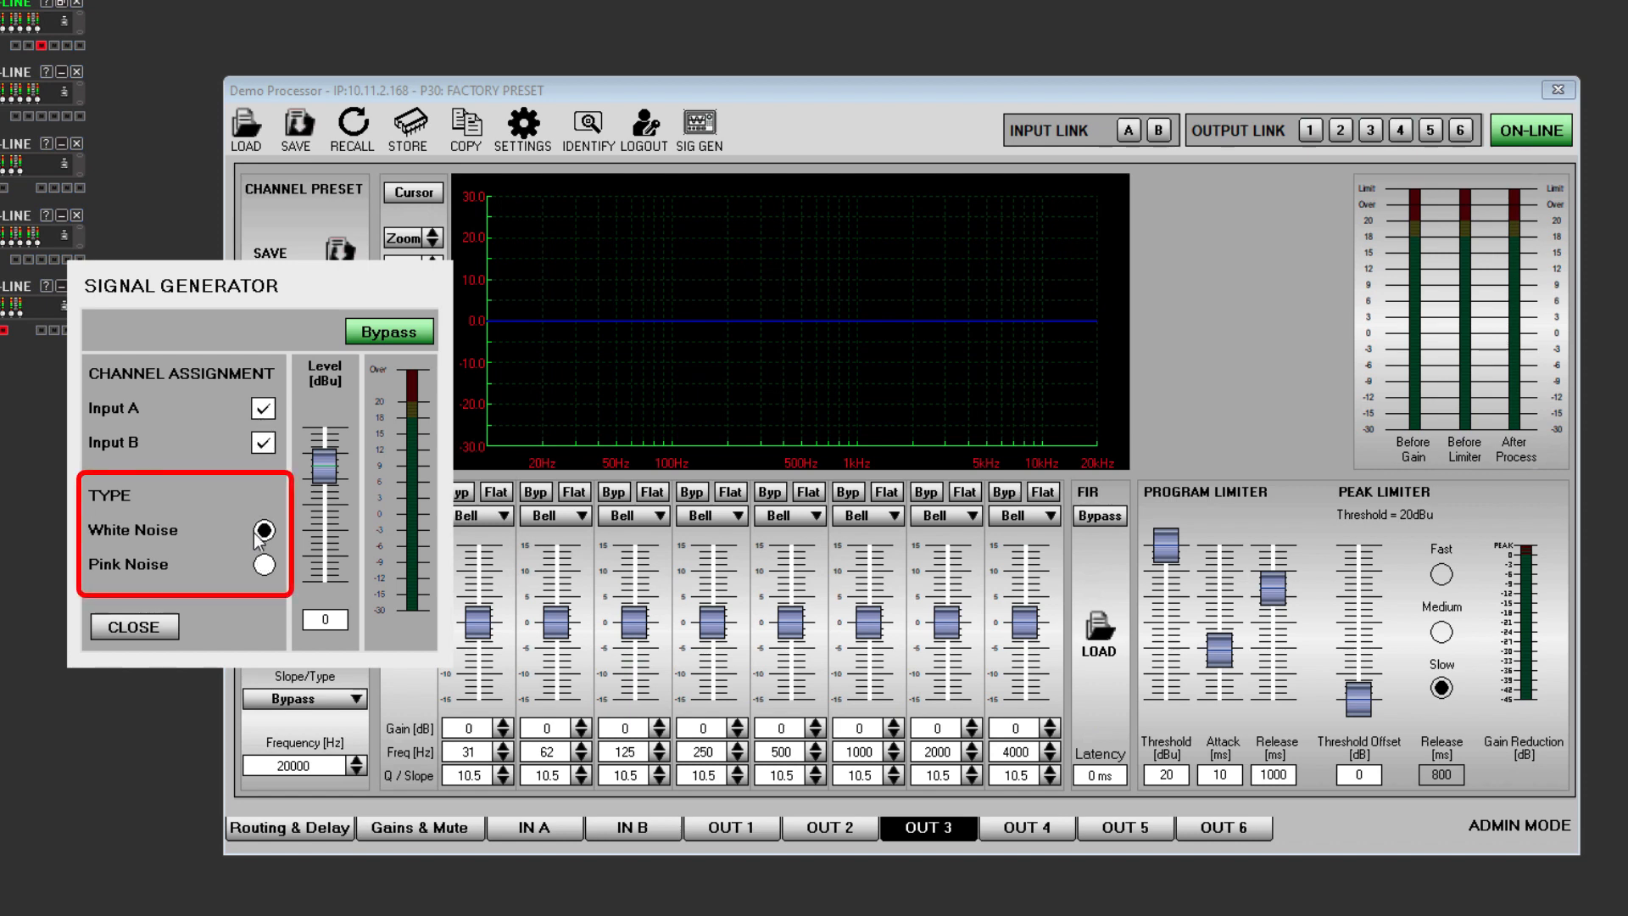
pyautogui.click(262, 565)
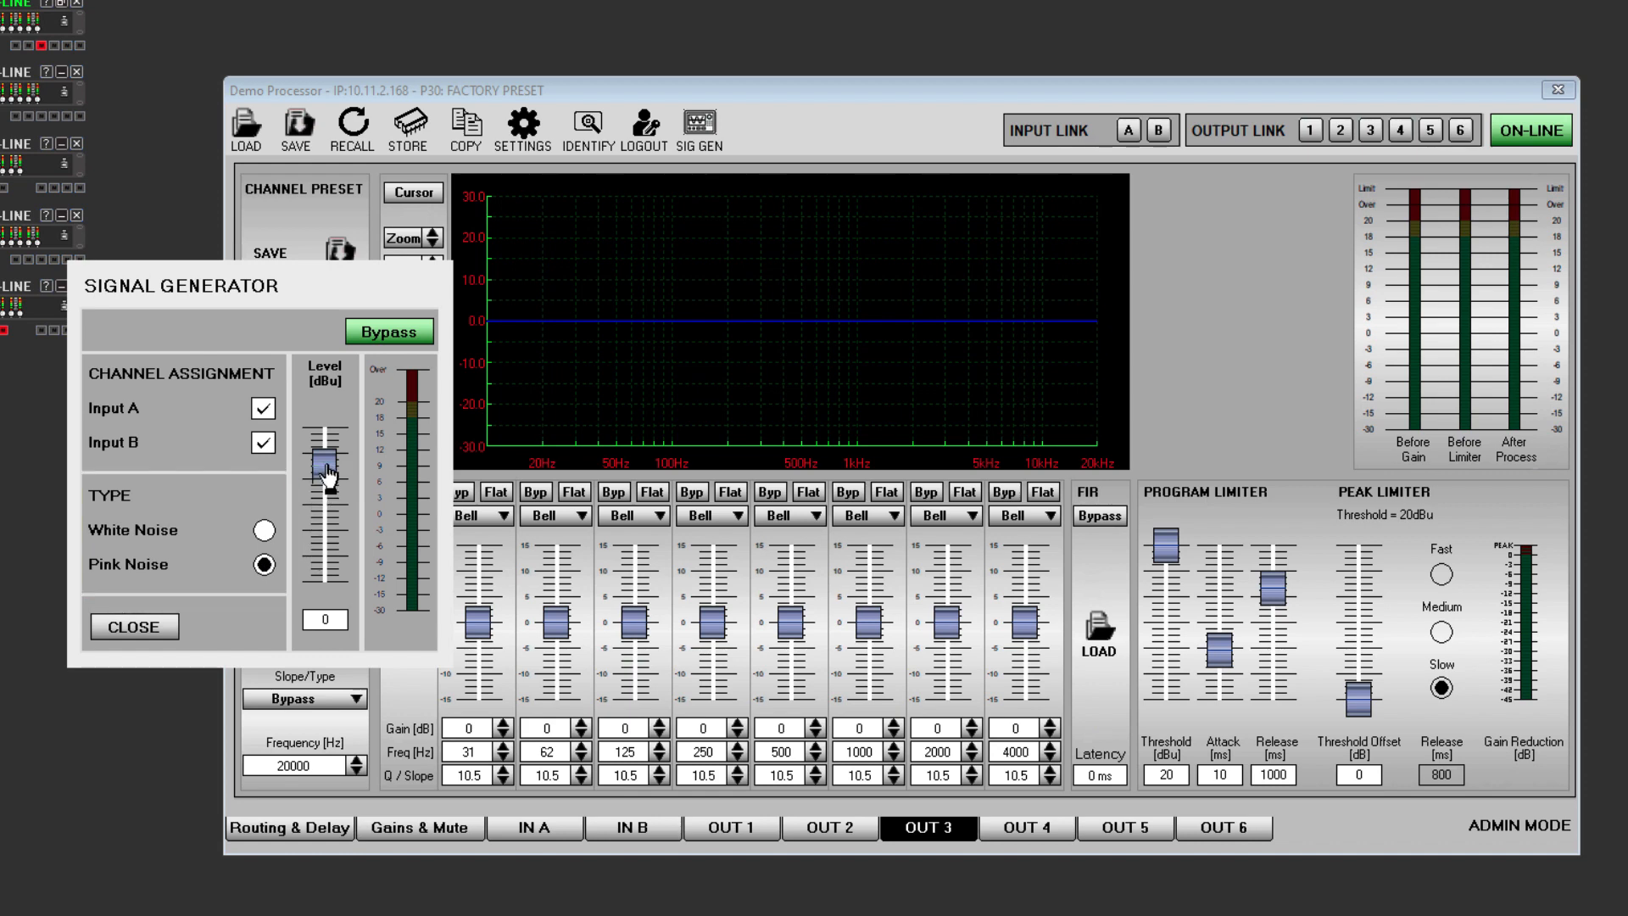
# Set the noise level to 6 dBu and show the Gains & Mute page
pyautogui.moveTo(327, 461); pyautogui.dragTo(327, 532)
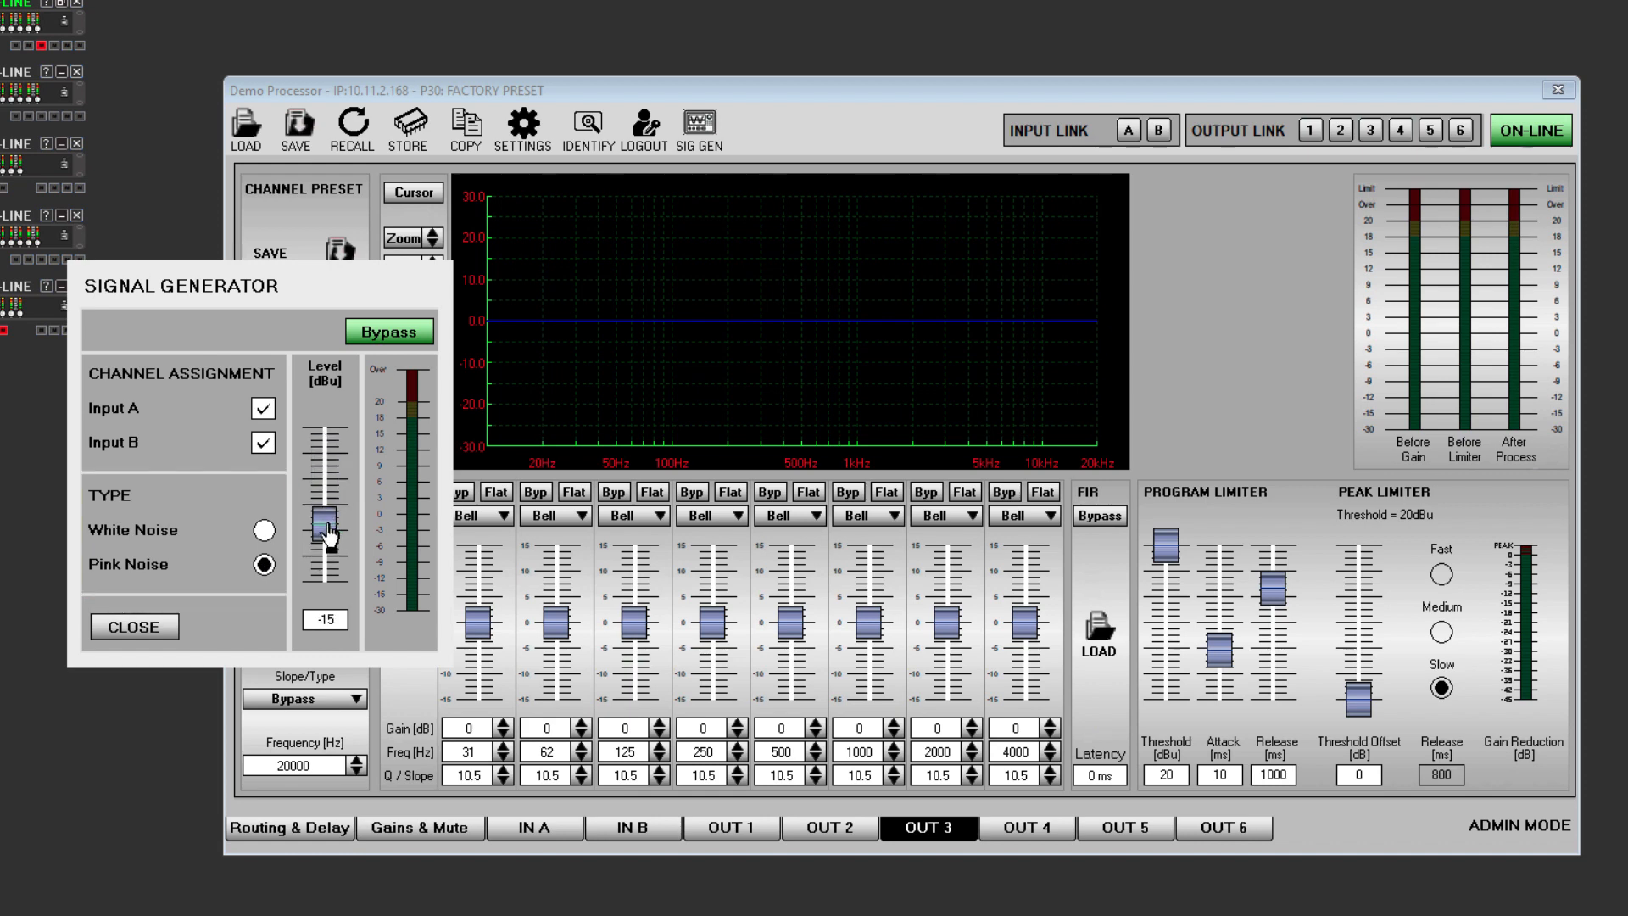
pyautogui.moveTo(328, 524); pyautogui.dragTo(324, 493)
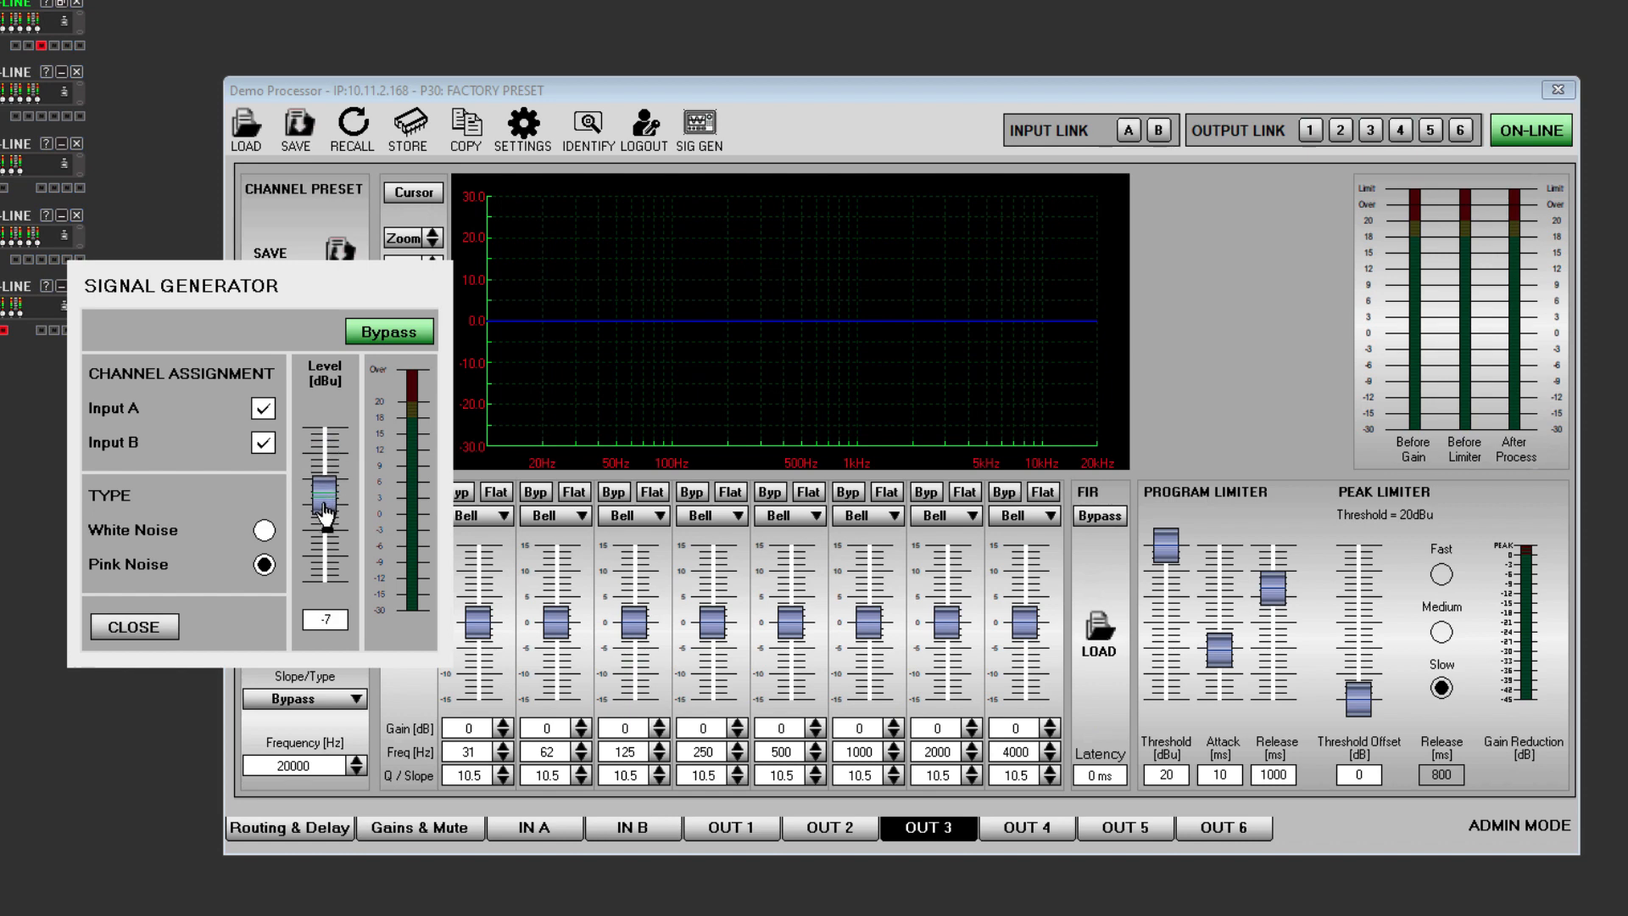
pyautogui.moveTo(325, 507); pyautogui.dragTo(324, 499)
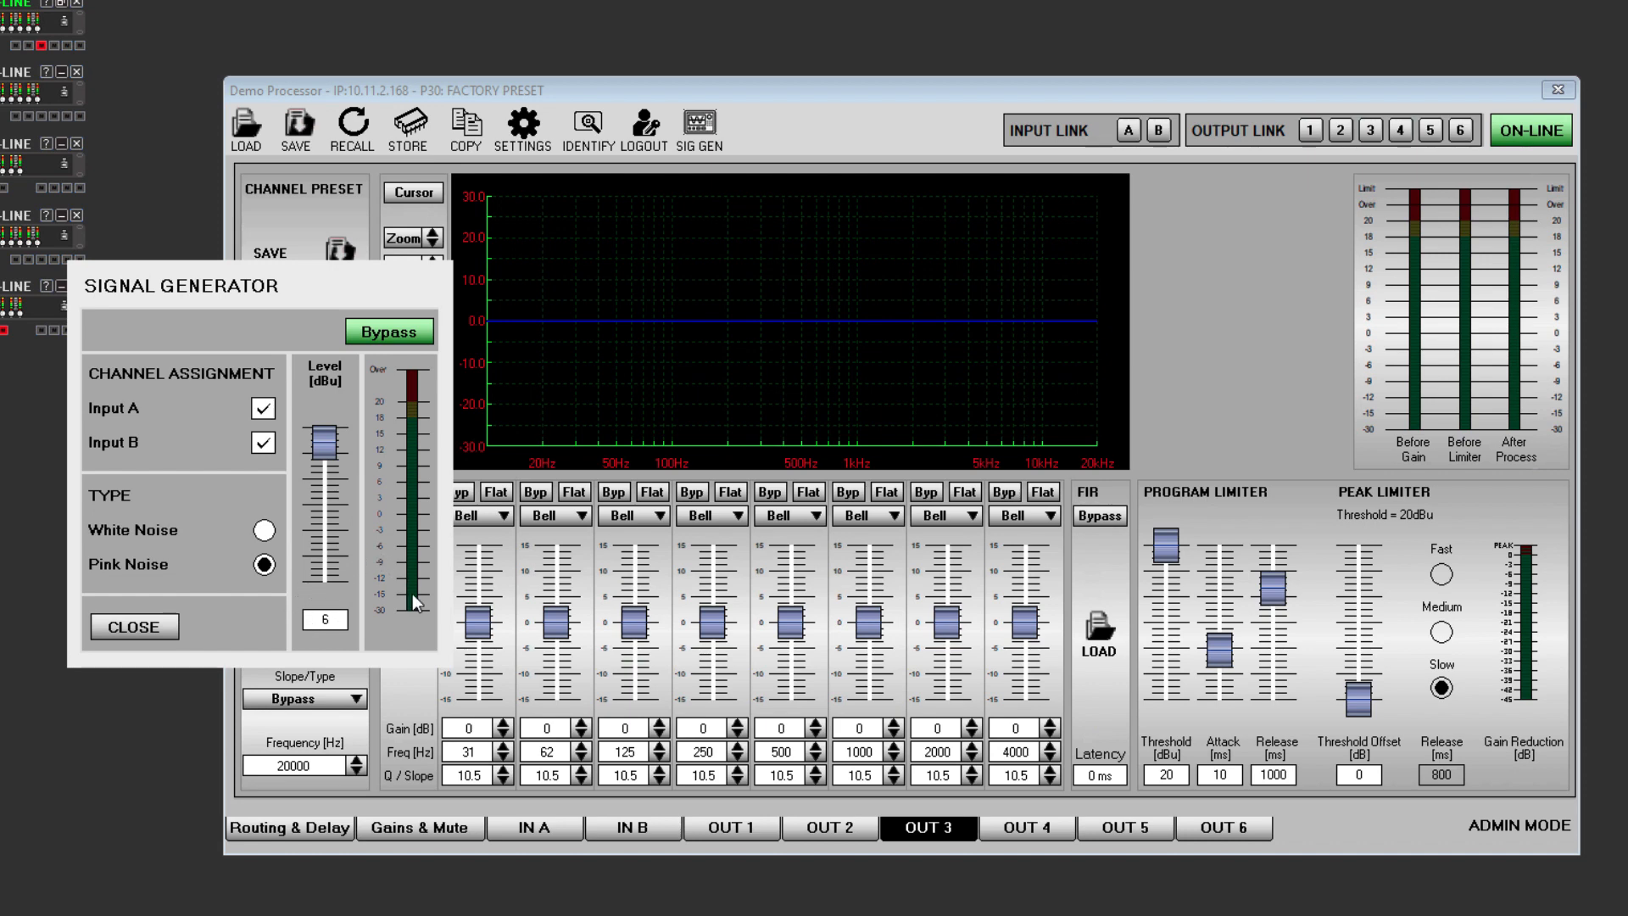
pyautogui.click(420, 828)
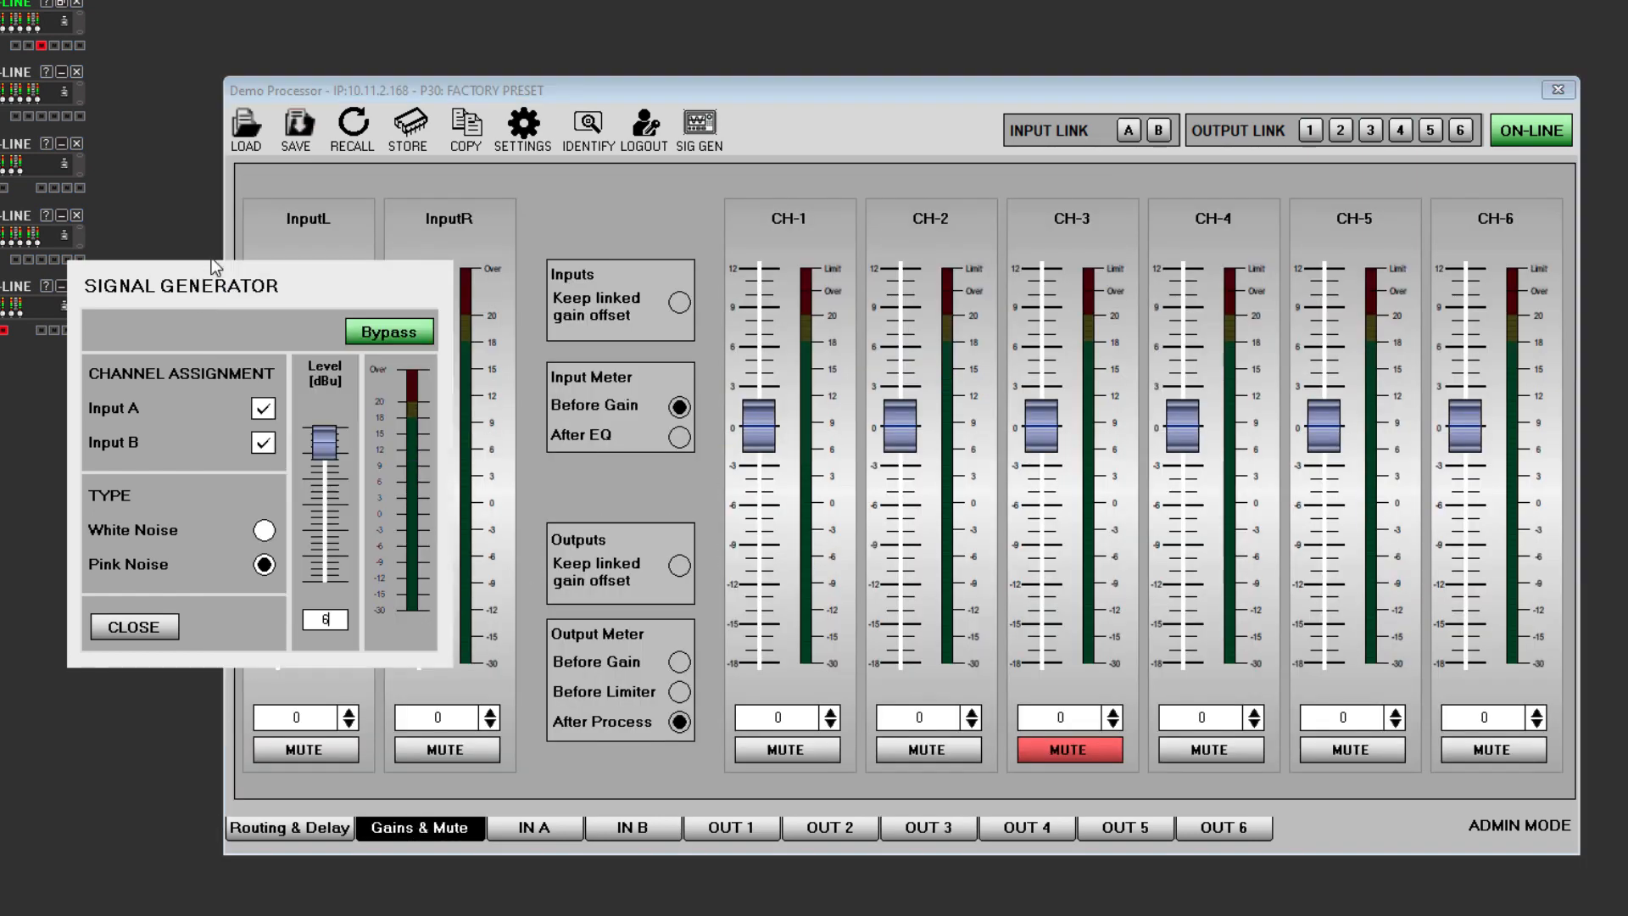
# Close the generator; set input meters After EQ, output meters Before Limiter, then After Process
pyautogui.click(389, 330)
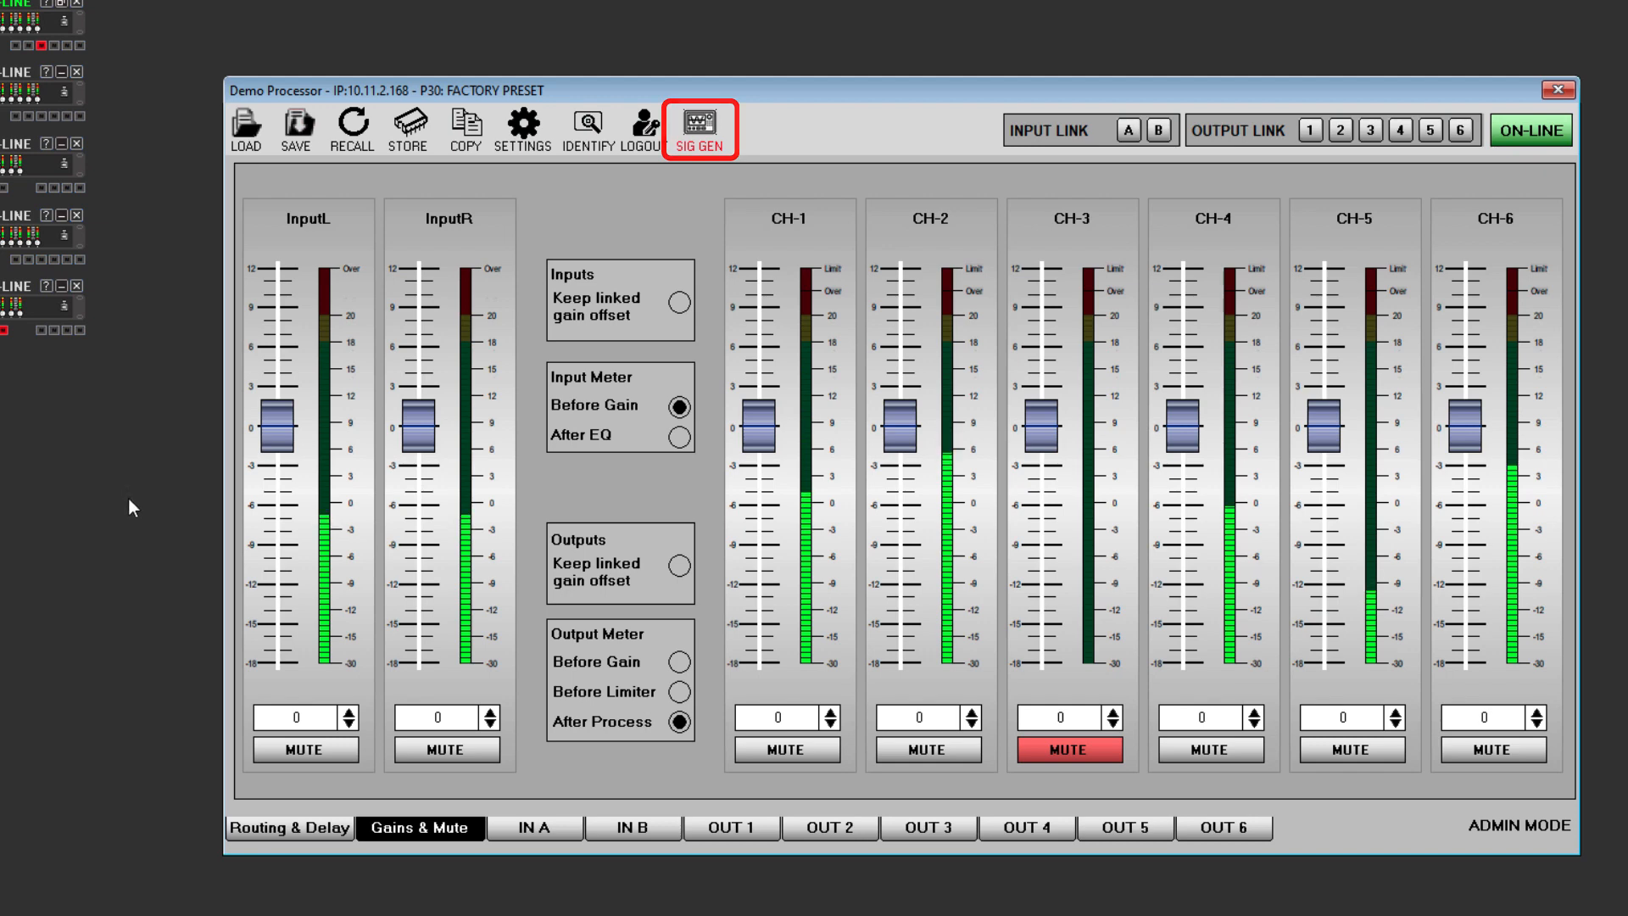
pyautogui.click(698, 129)
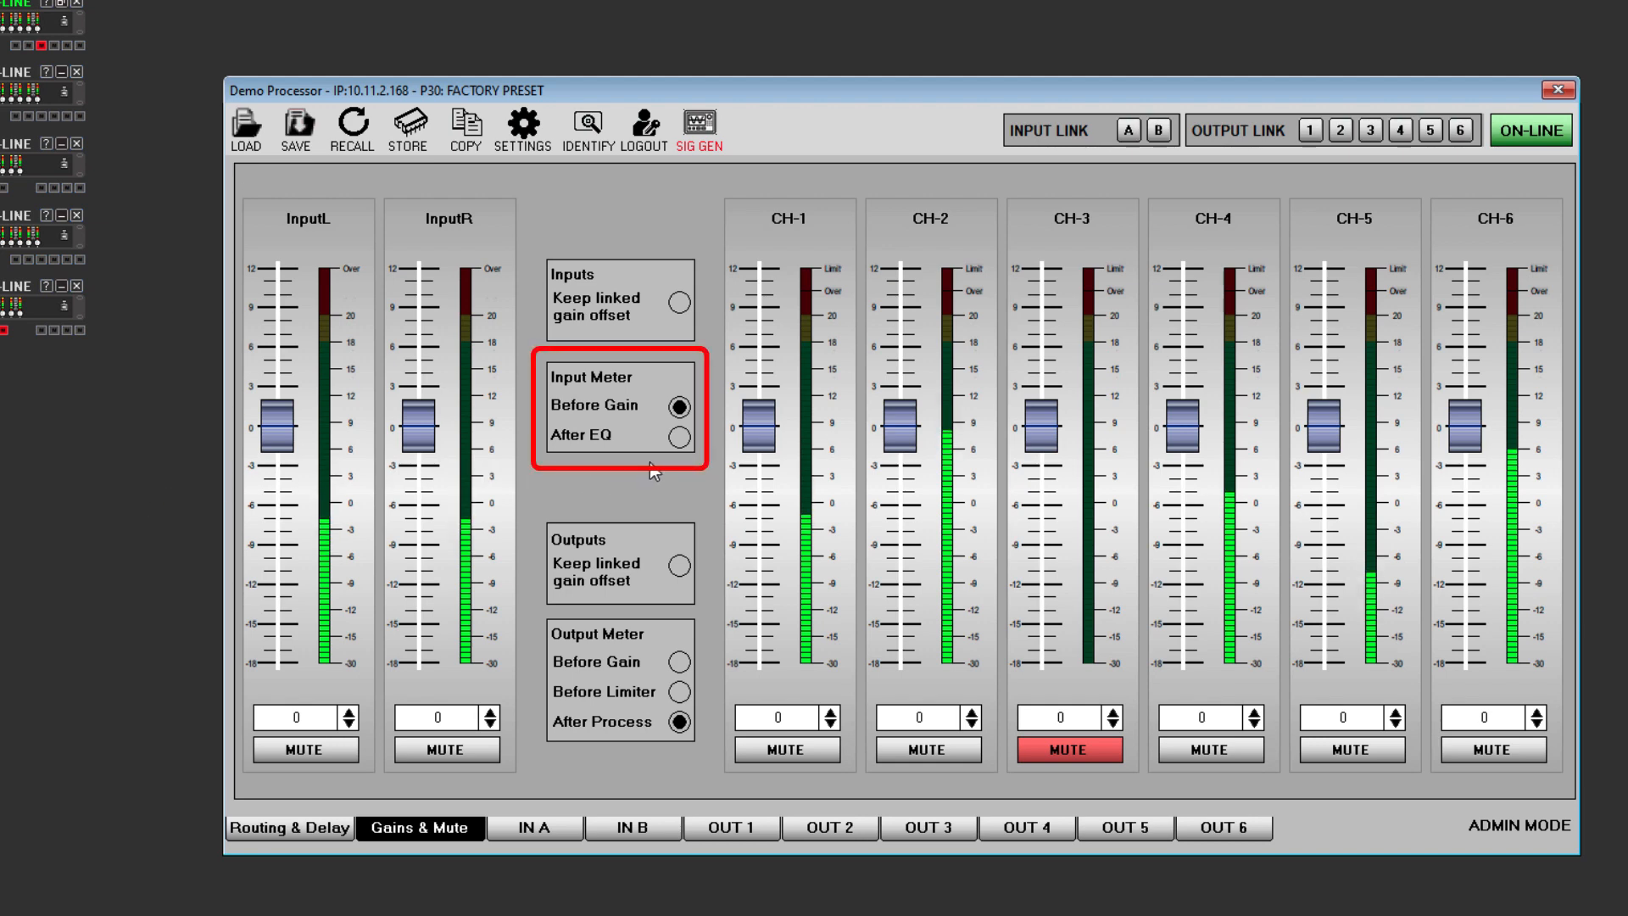
pyautogui.click(680, 435)
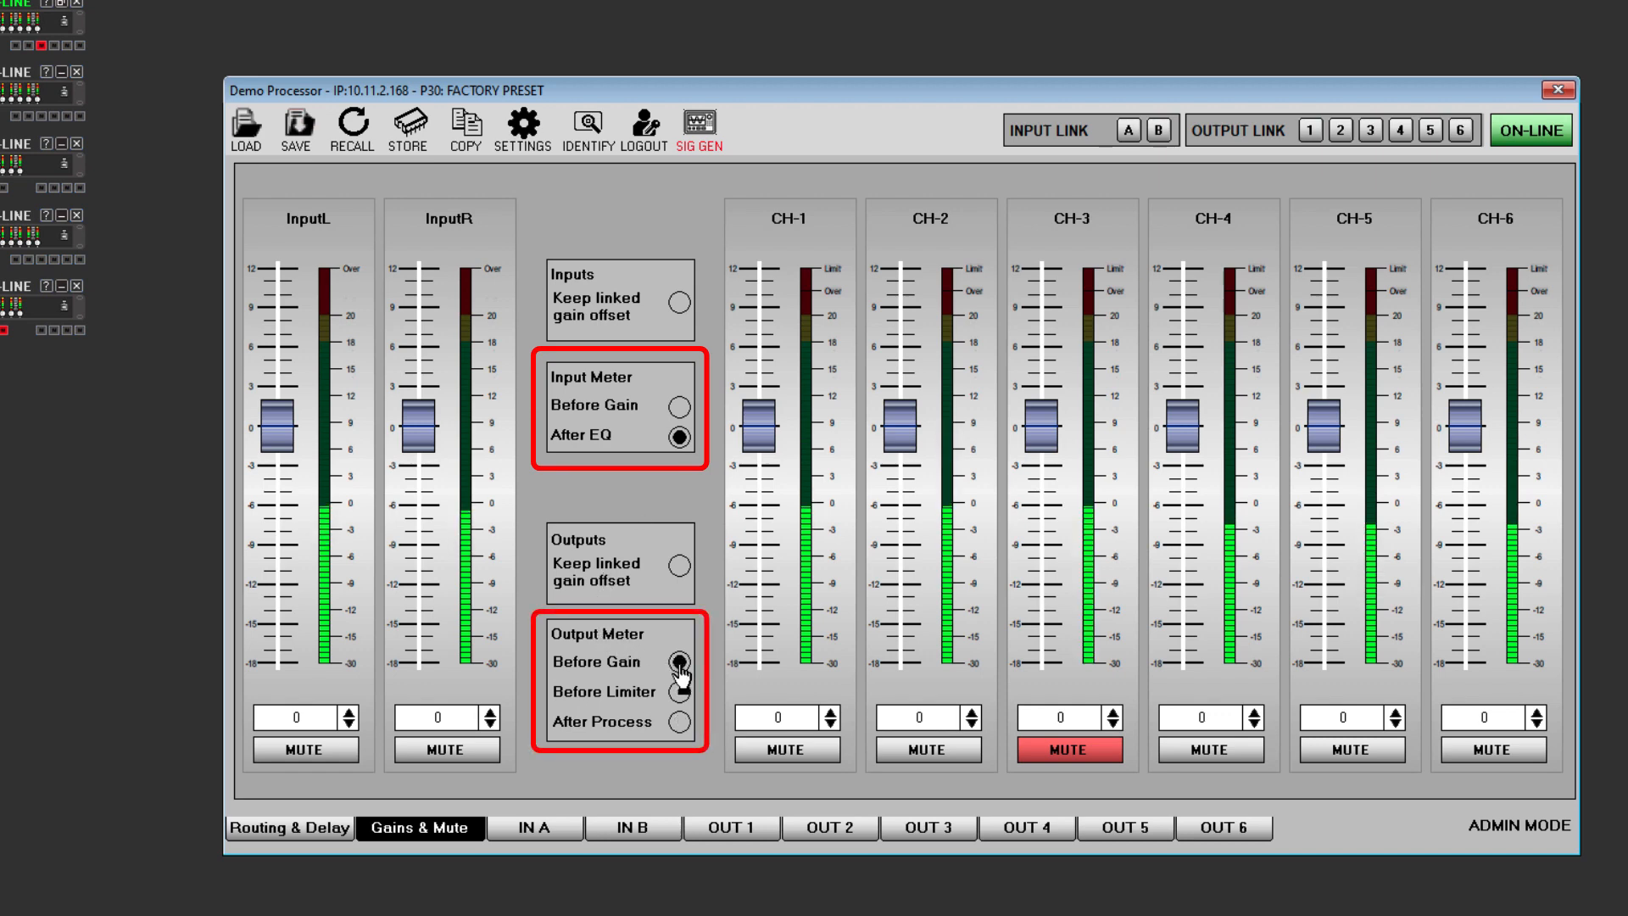
pyautogui.click(680, 692)
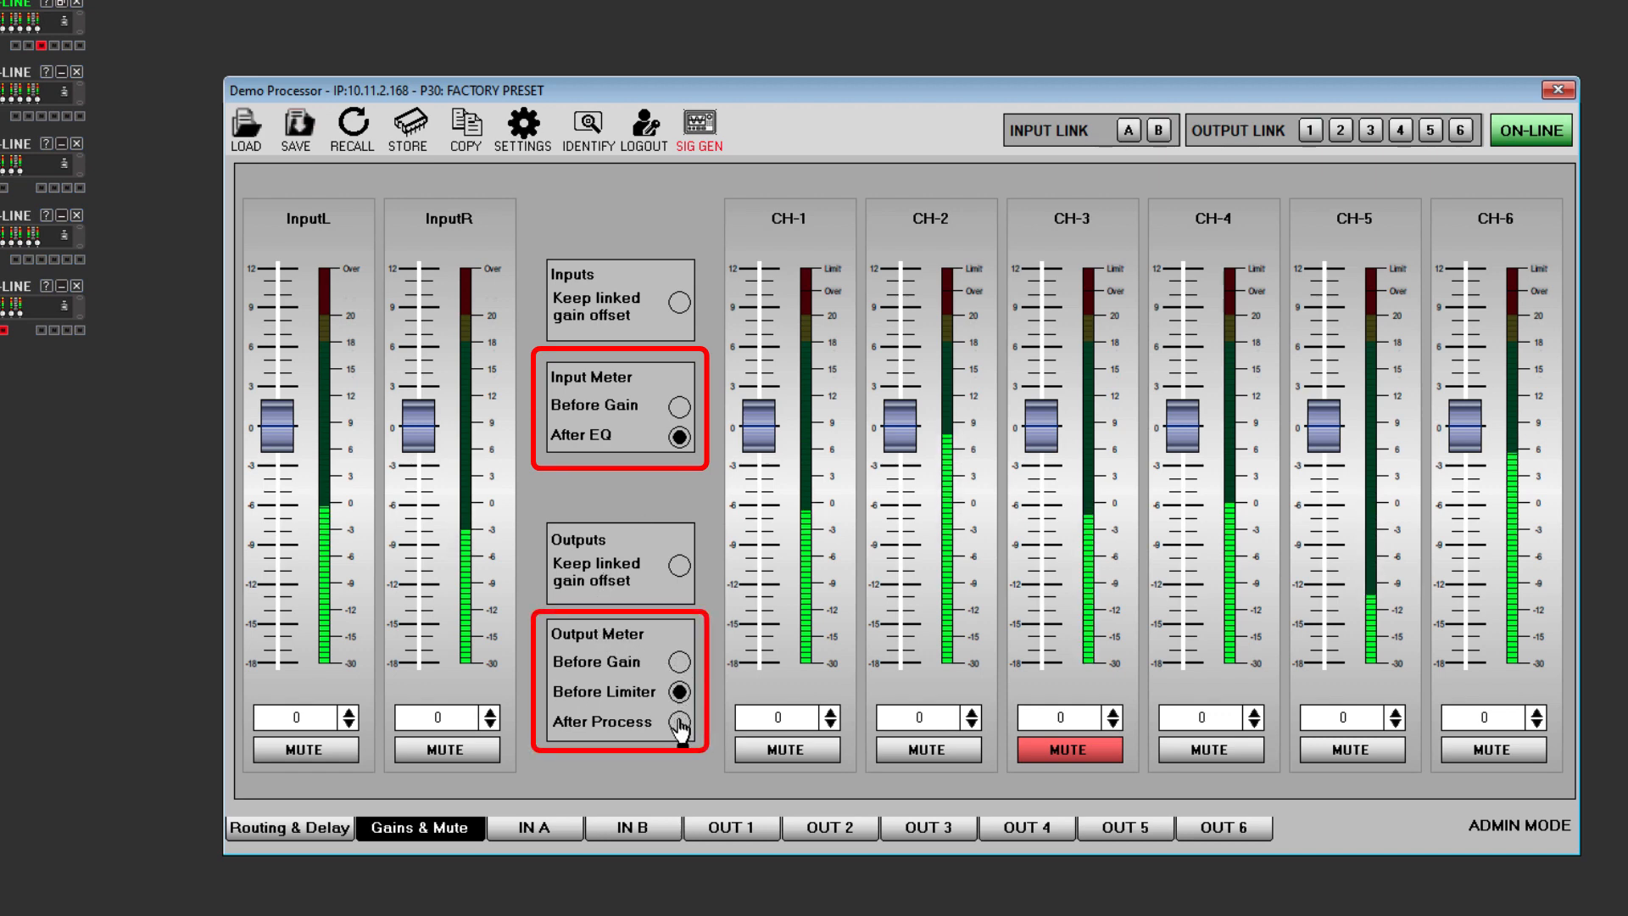
pyautogui.click(679, 722)
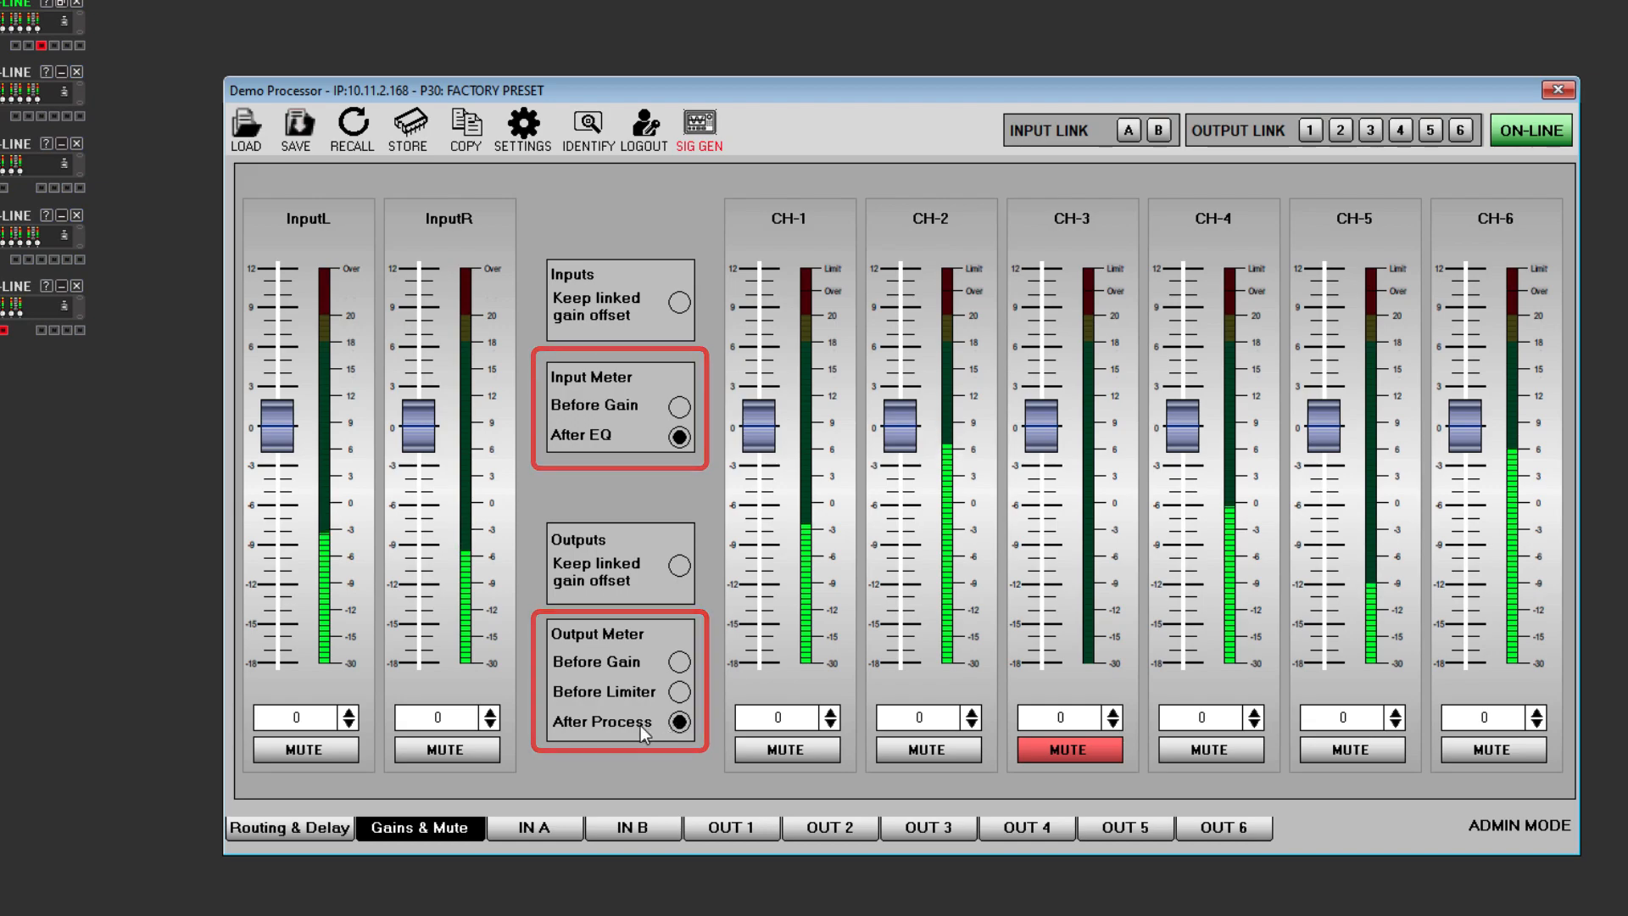
pyautogui.click(442, 858)
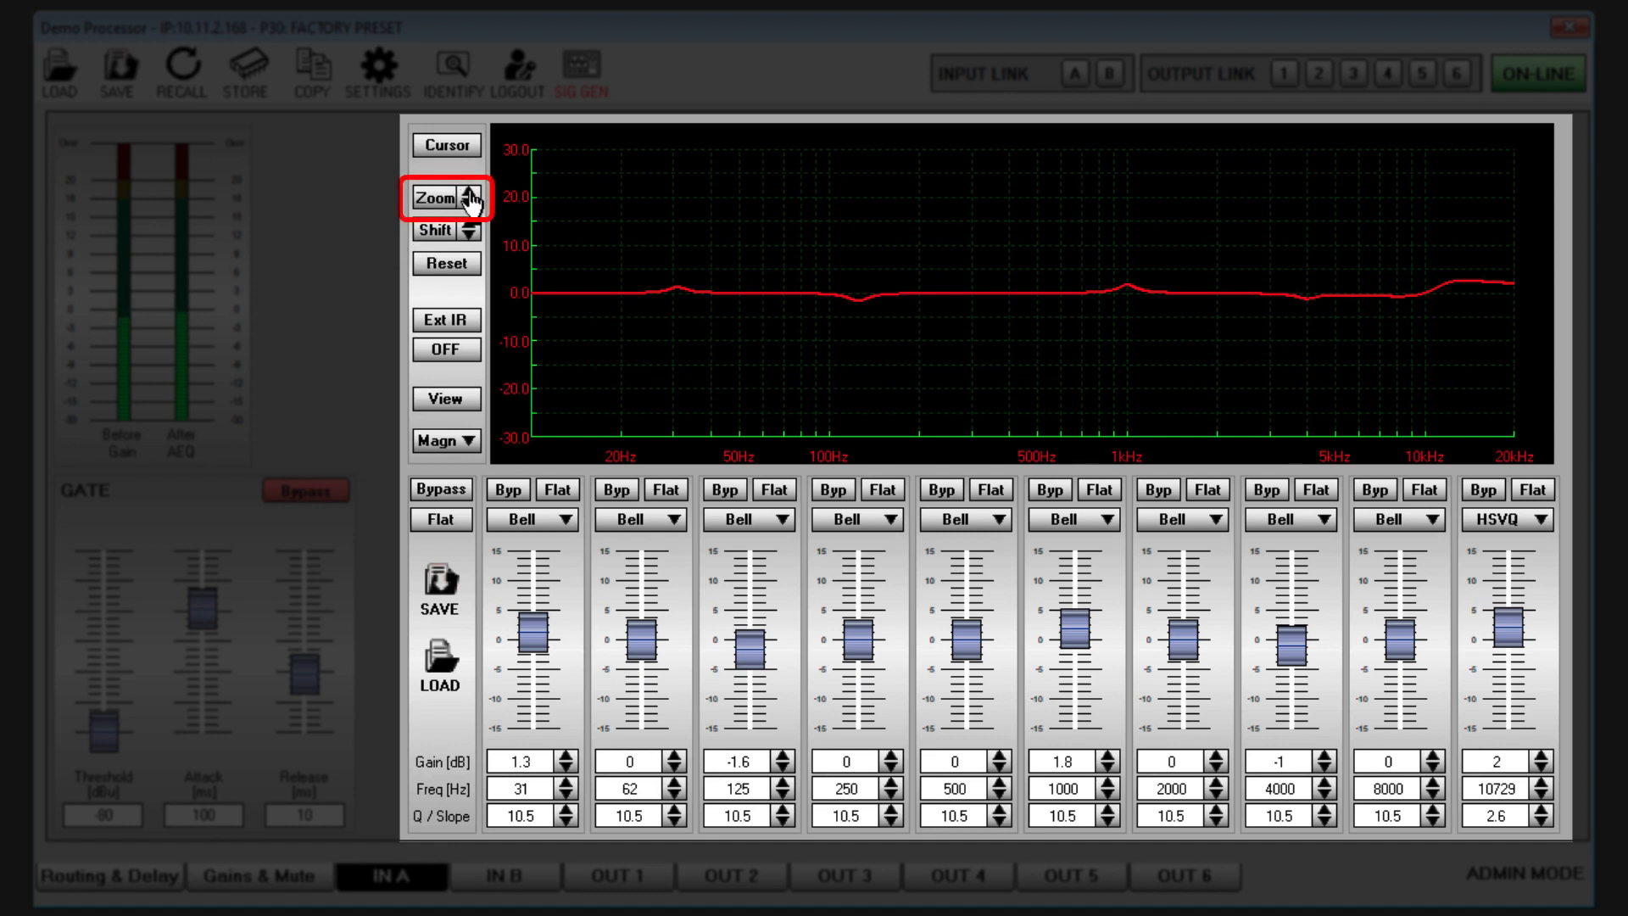
# Magnify the IN A EQ graph, then view IN B reset to ±30 dB
pyautogui.click(443, 194)
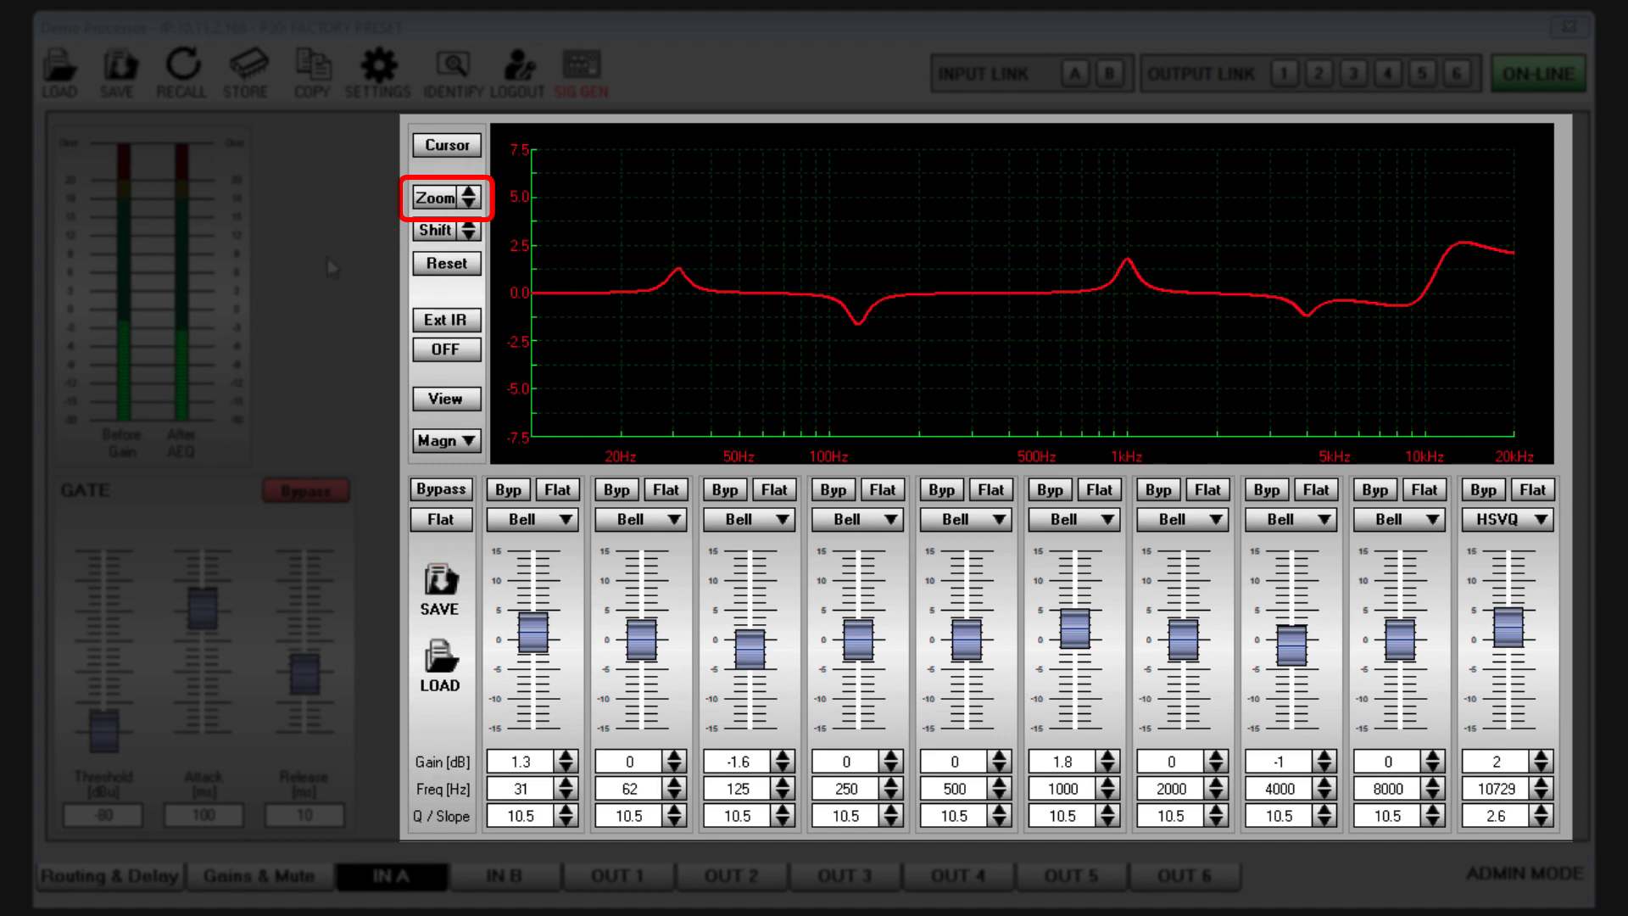
pyautogui.click(505, 876)
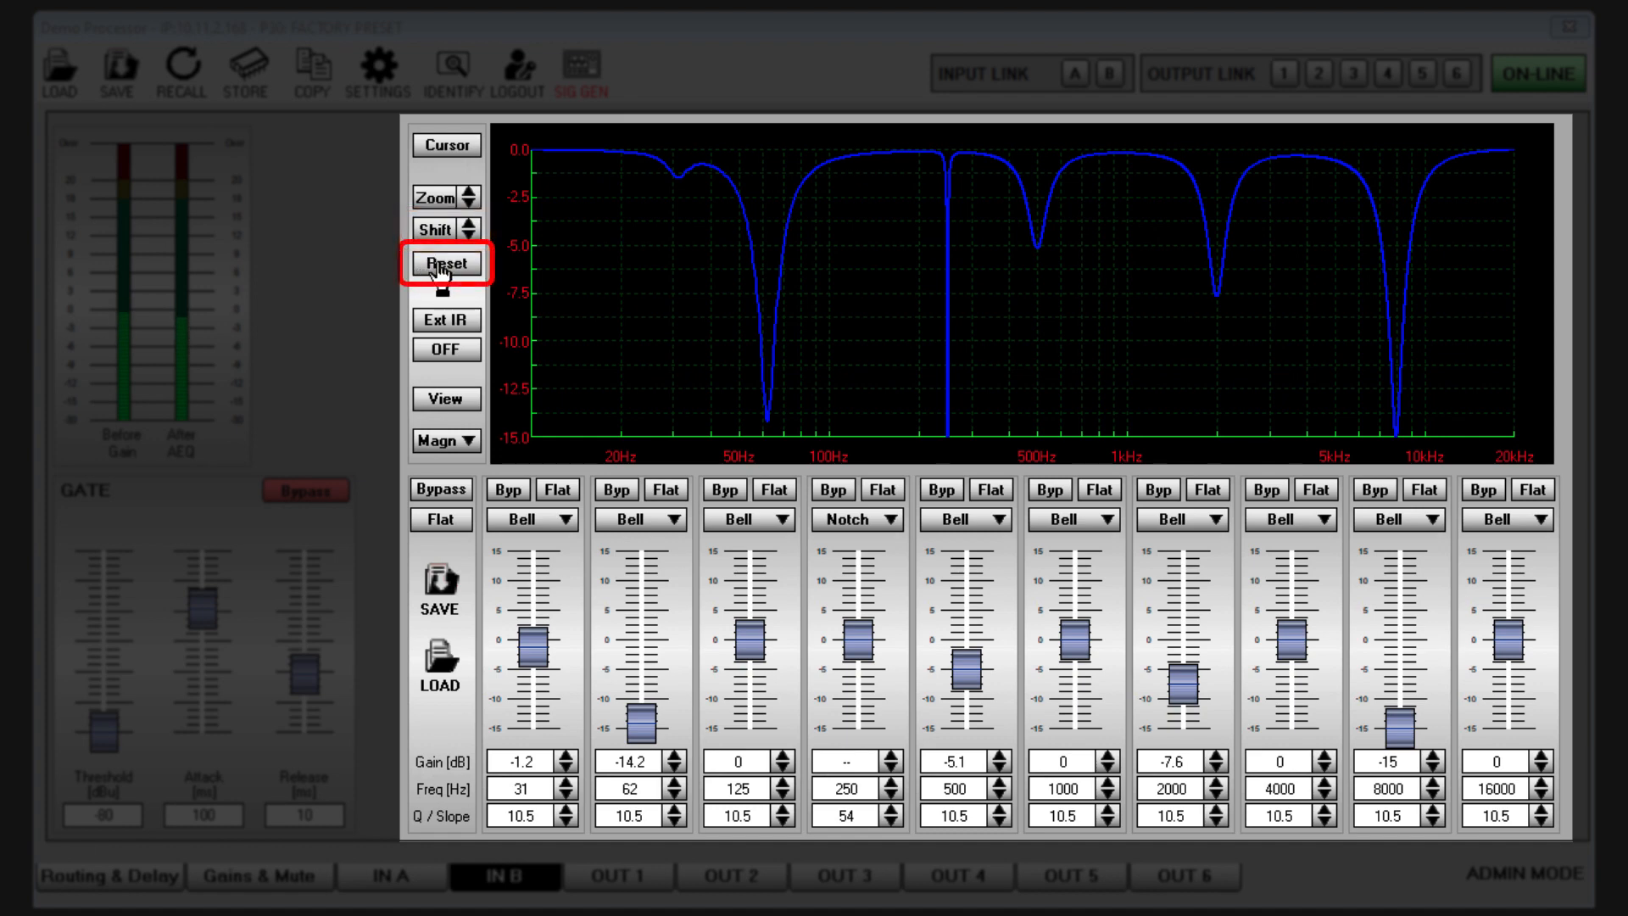
pyautogui.click(446, 262)
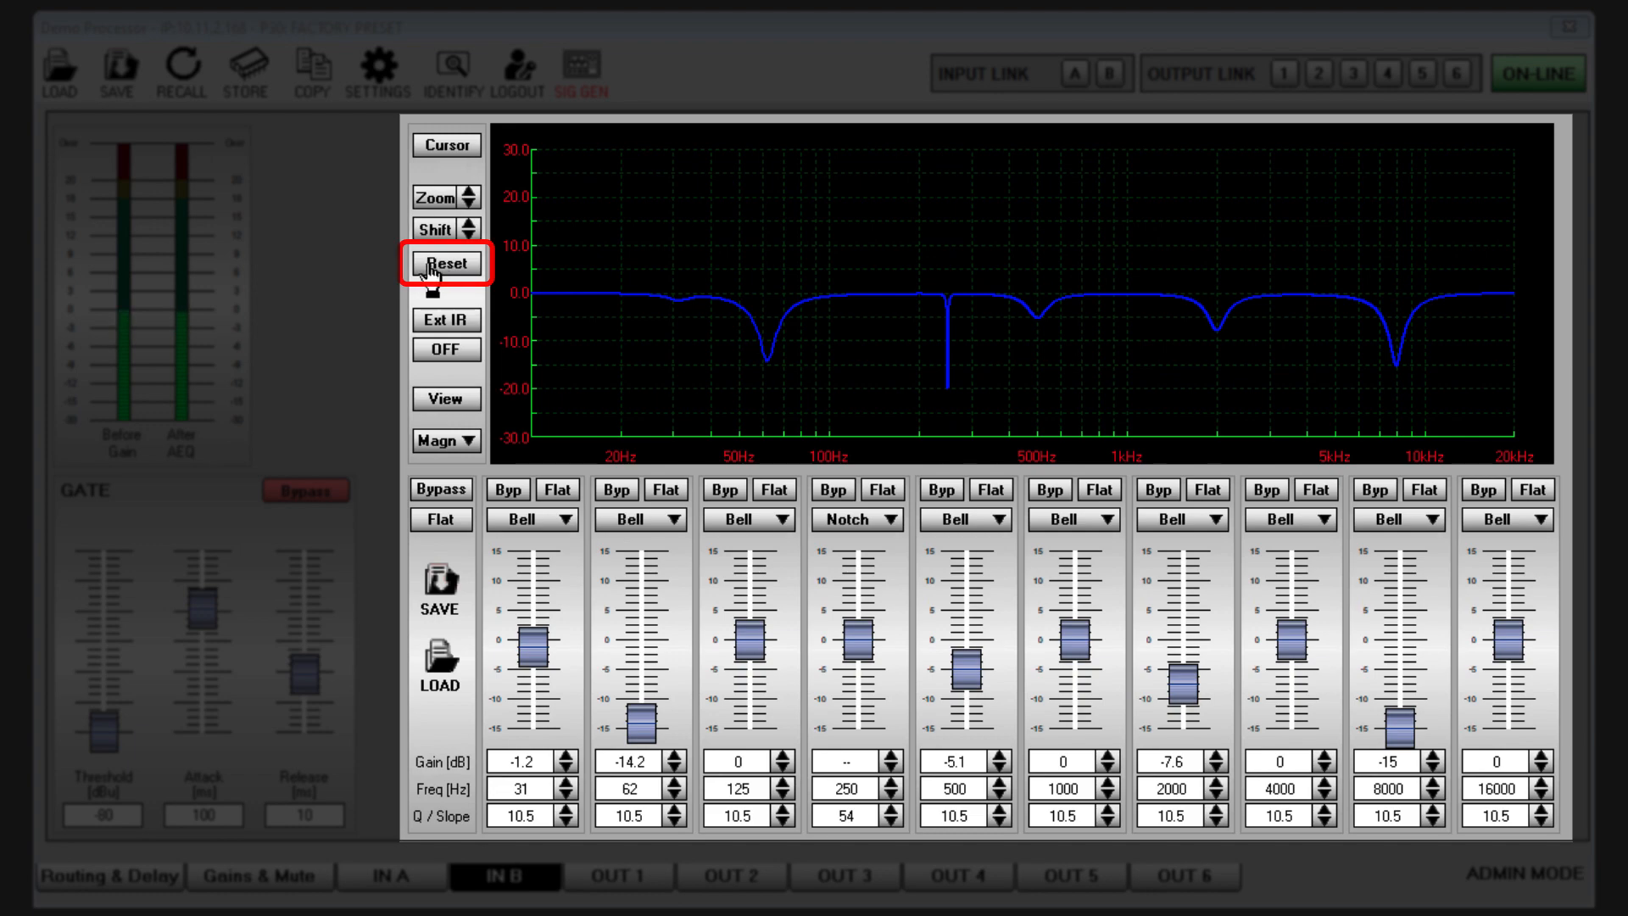
pyautogui.click(445, 321)
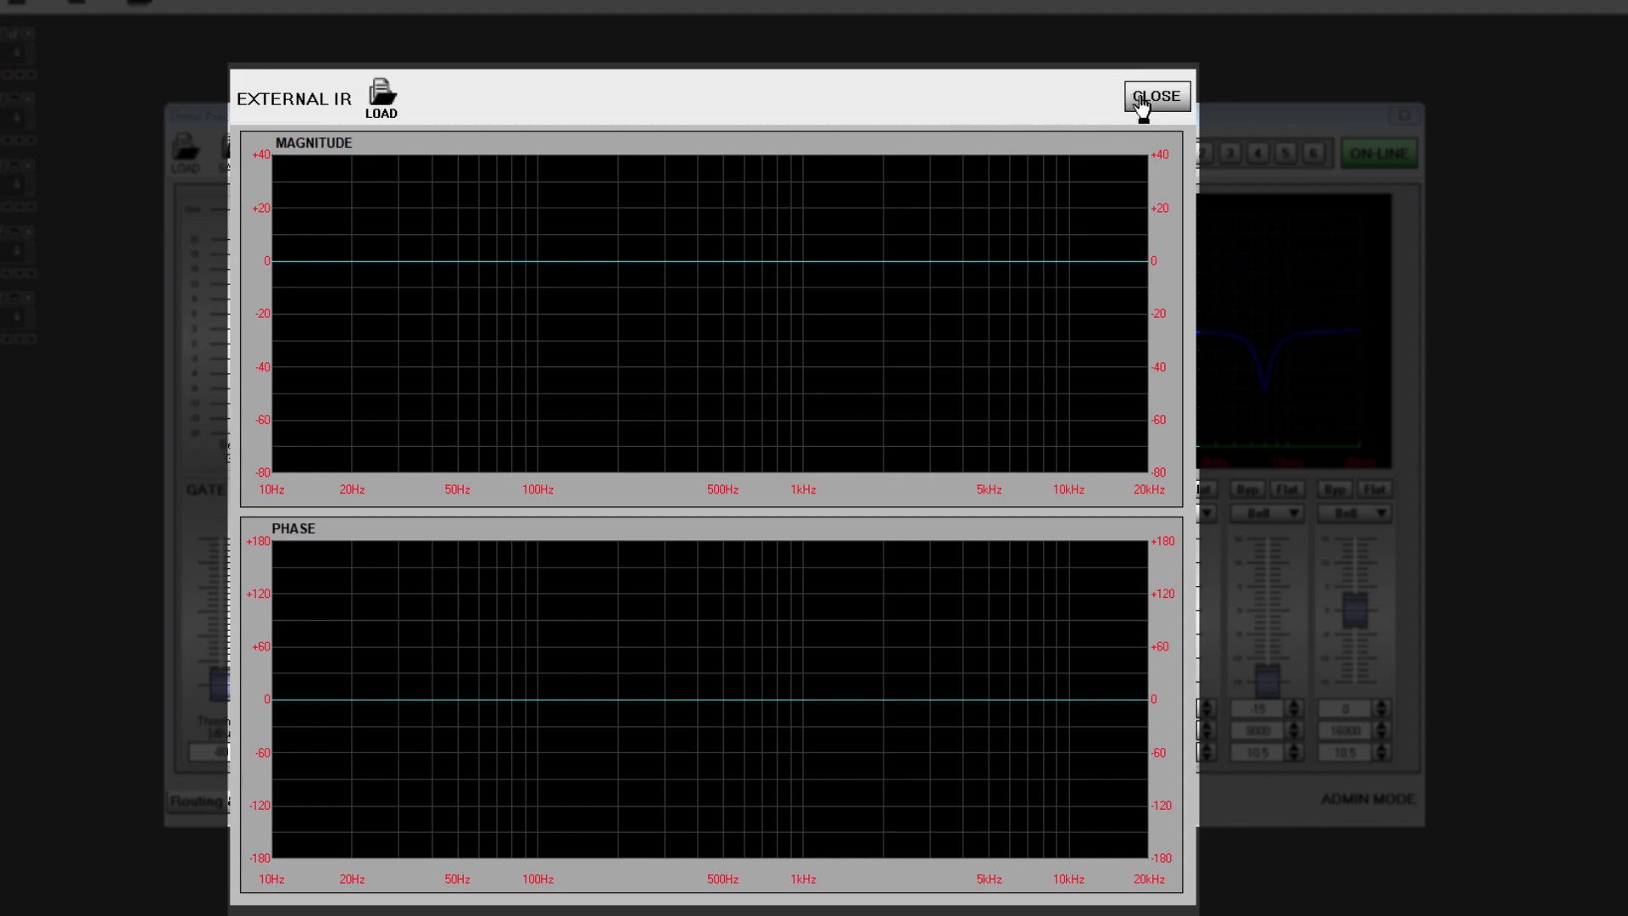
# Close the External IR window and switch the Ext IR overlay OFF
pyautogui.click(1156, 96)
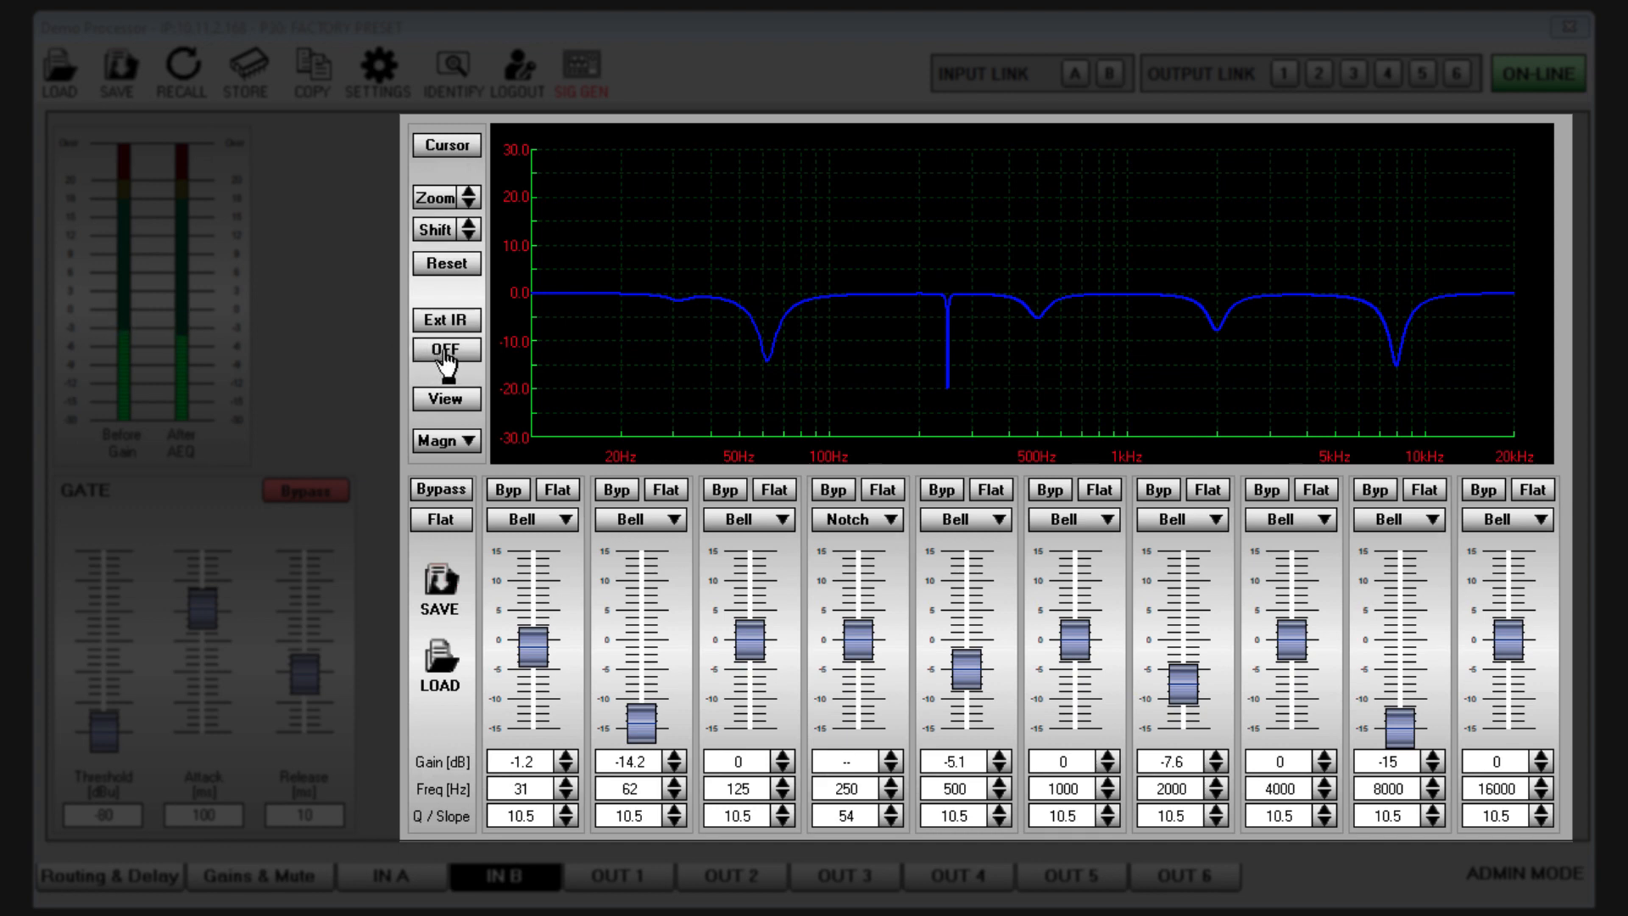
pyautogui.click(445, 352)
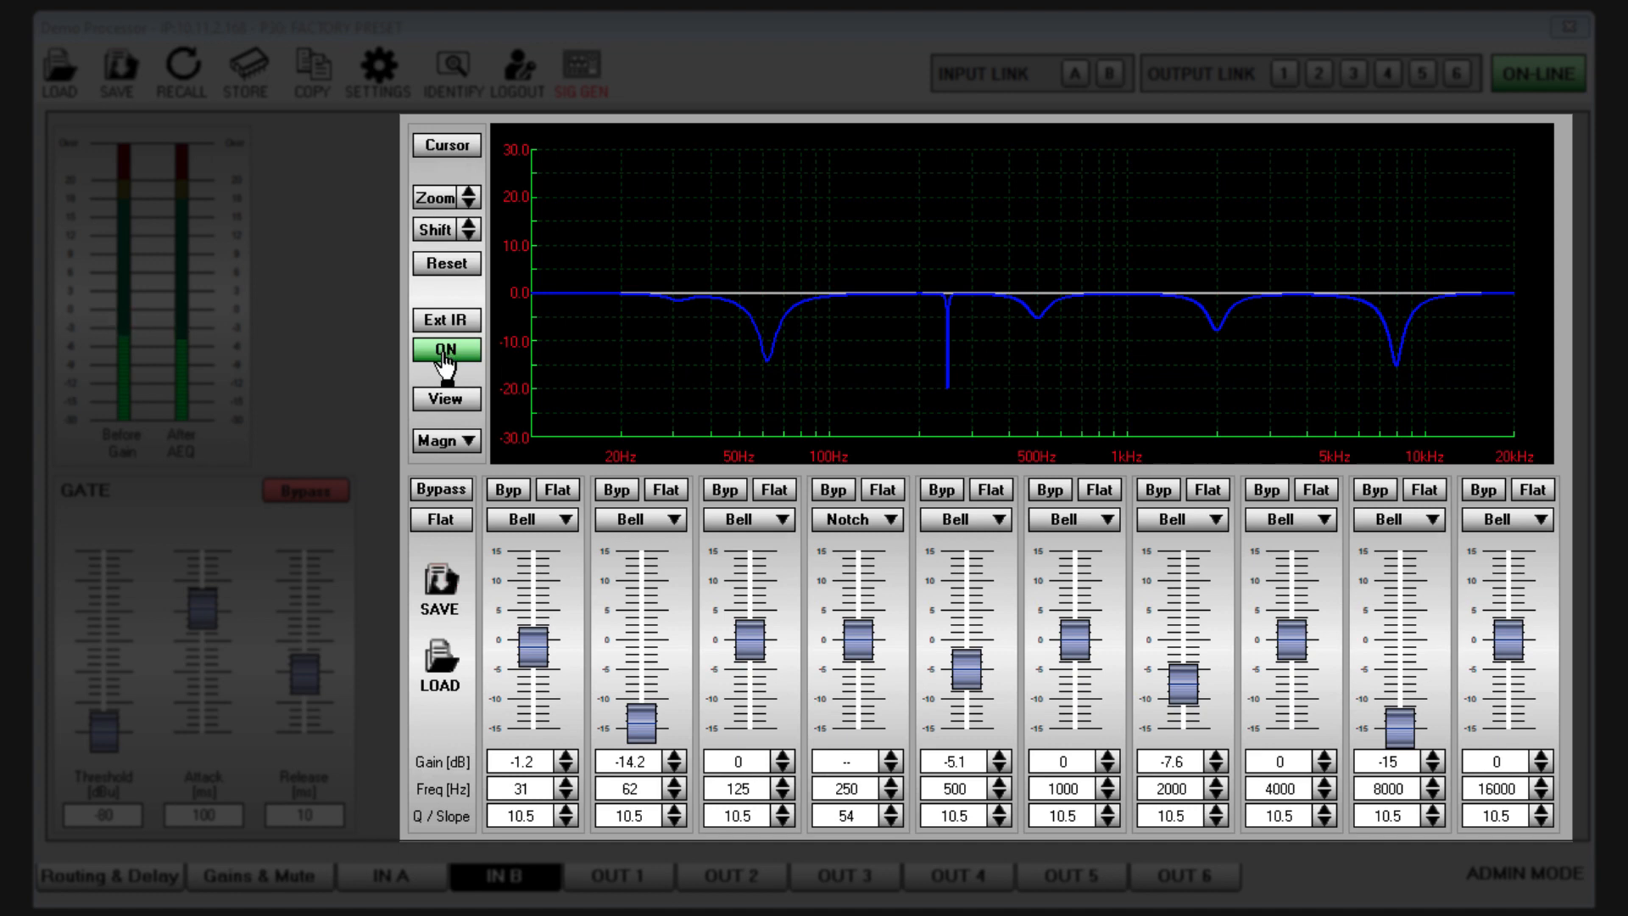
pyautogui.click(447, 350)
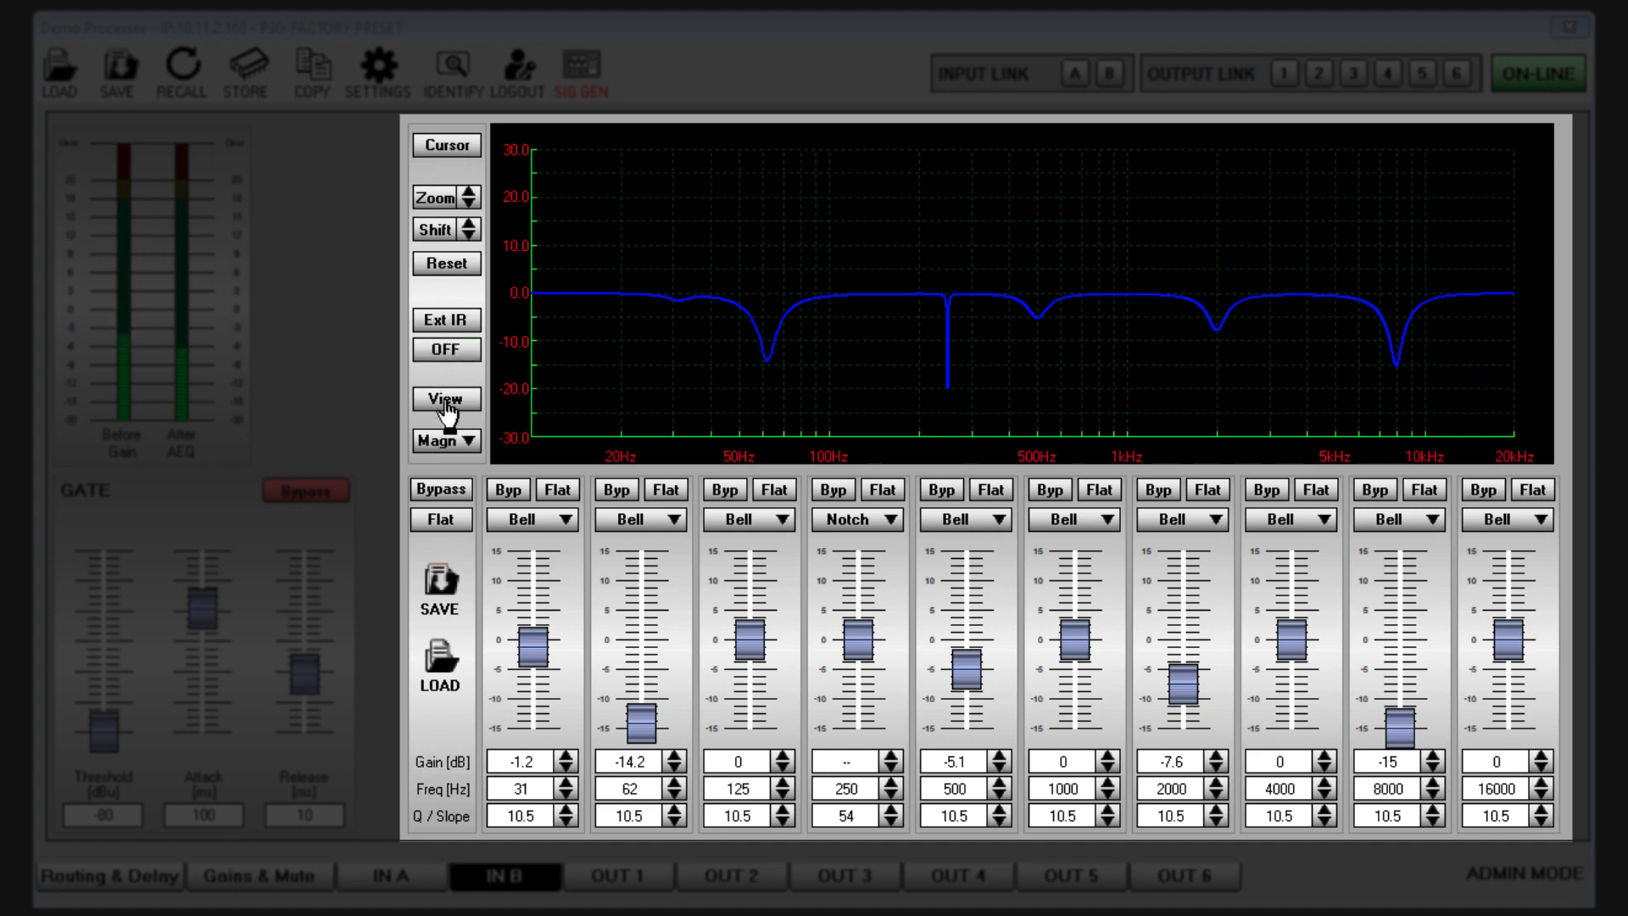
# Open VIEW ALL, add OUT 6's curve, and step through the legend colour entries
pyautogui.click(445, 400)
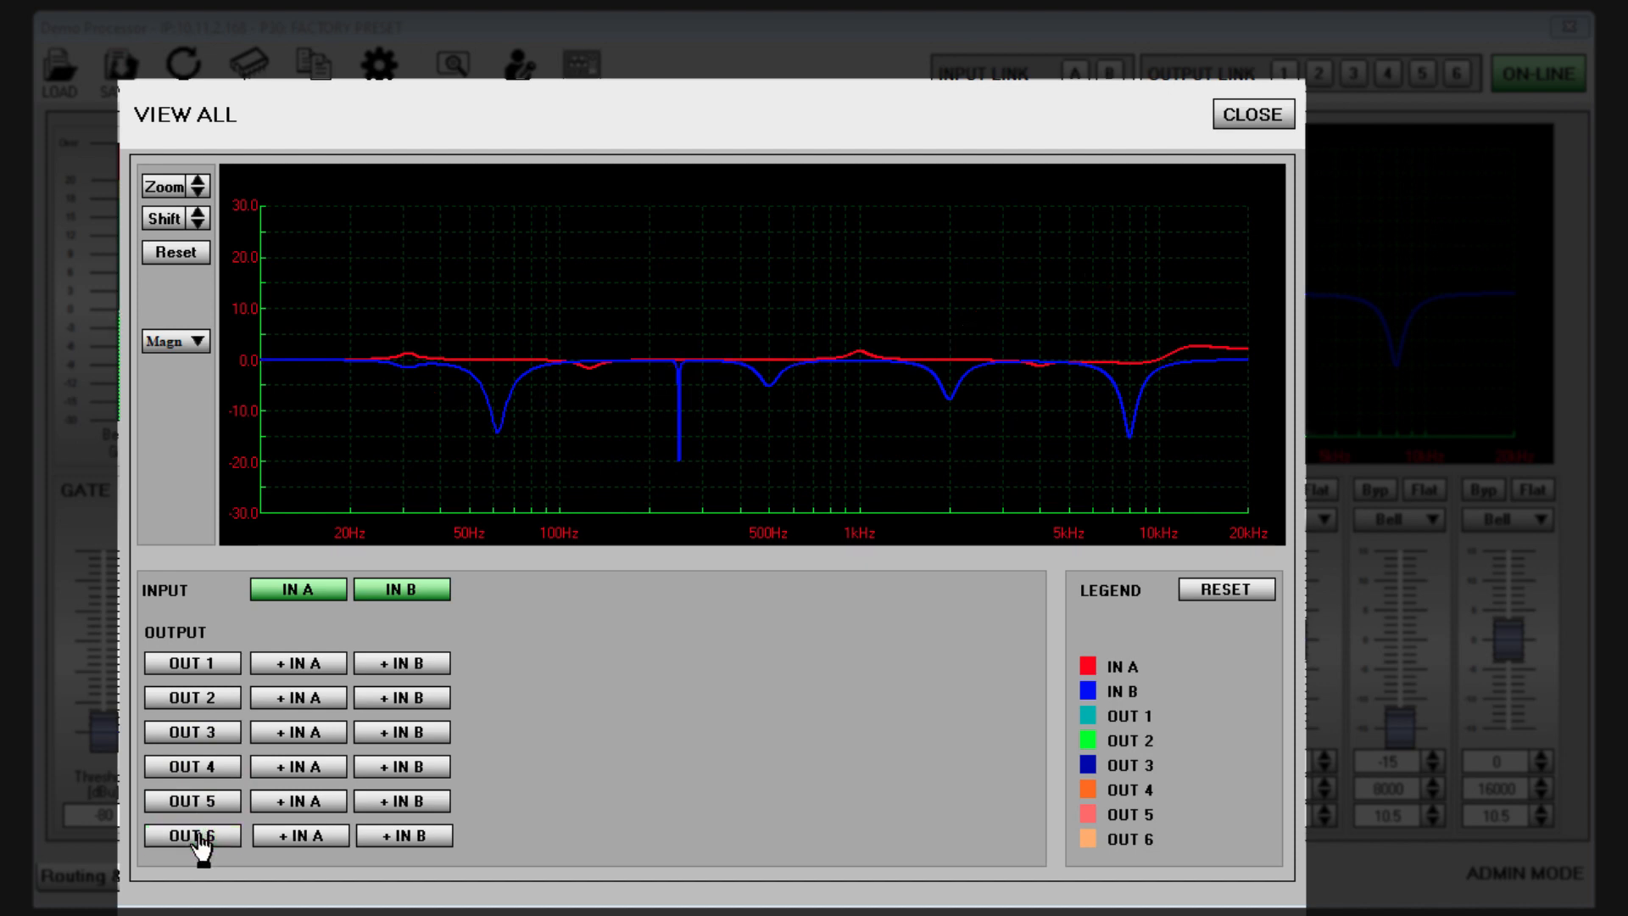
pyautogui.click(191, 801)
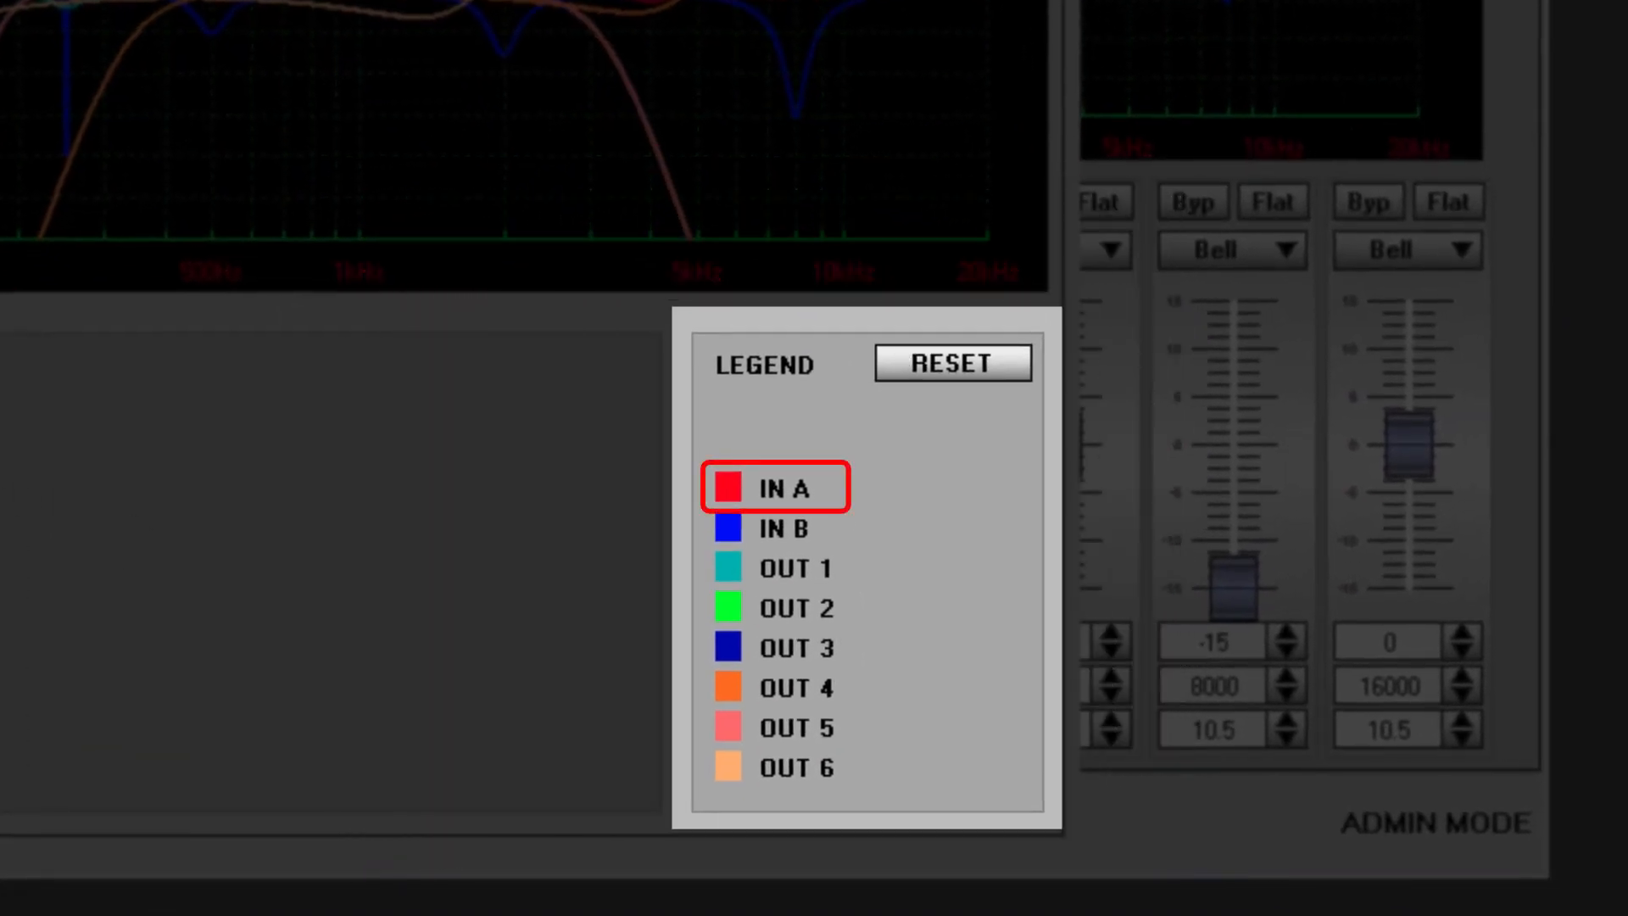
pyautogui.click(783, 528)
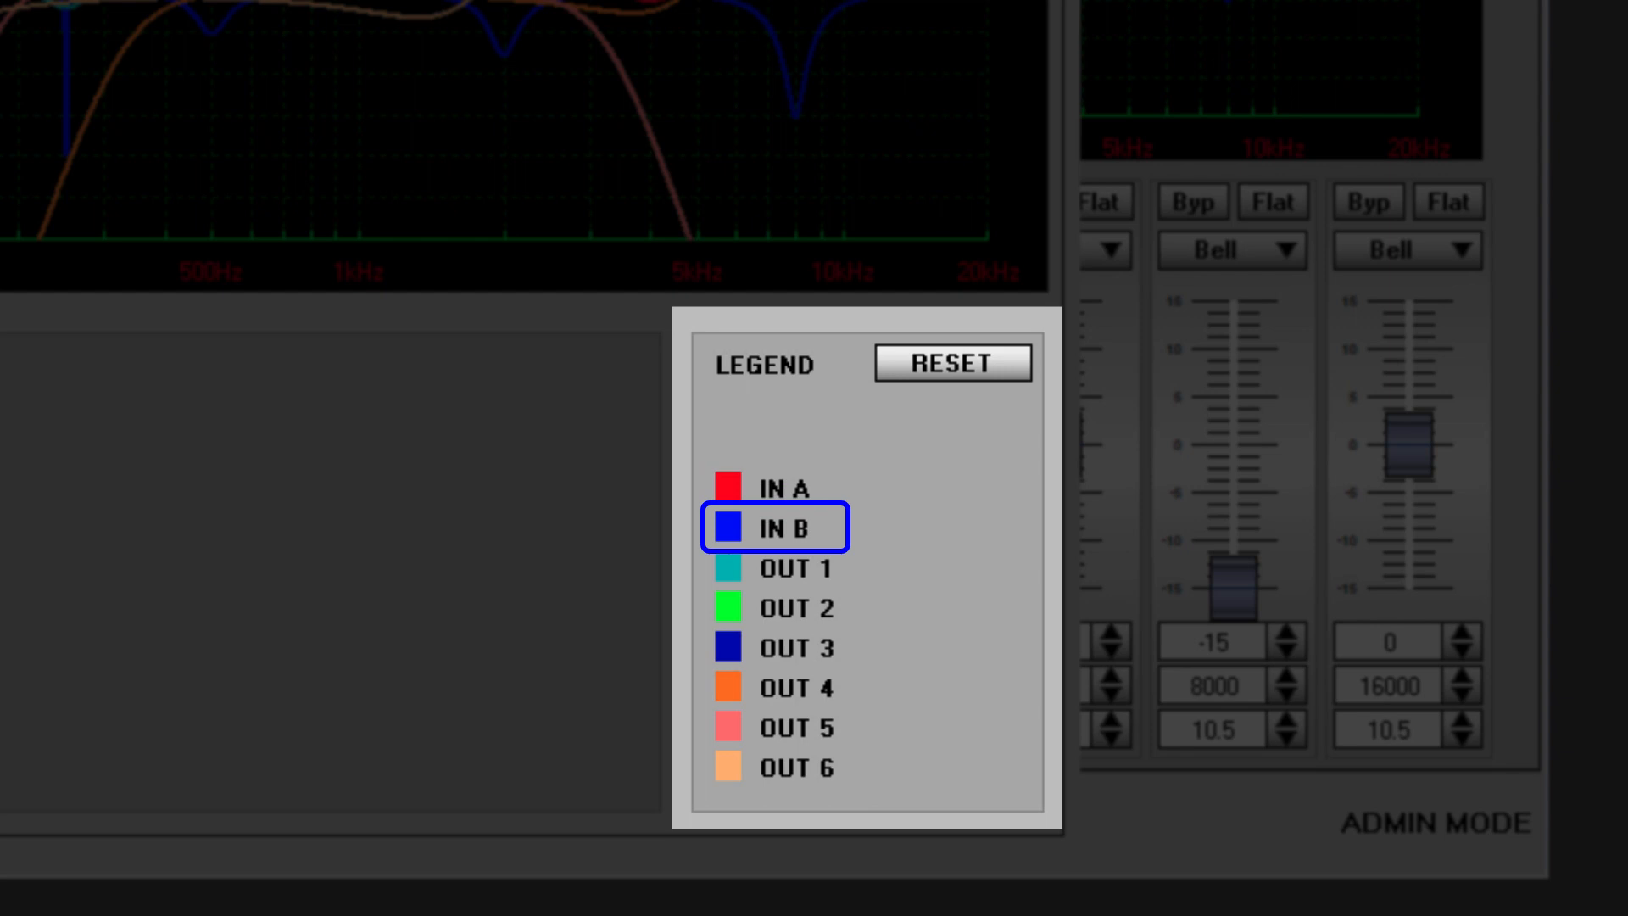
pyautogui.click(794, 569)
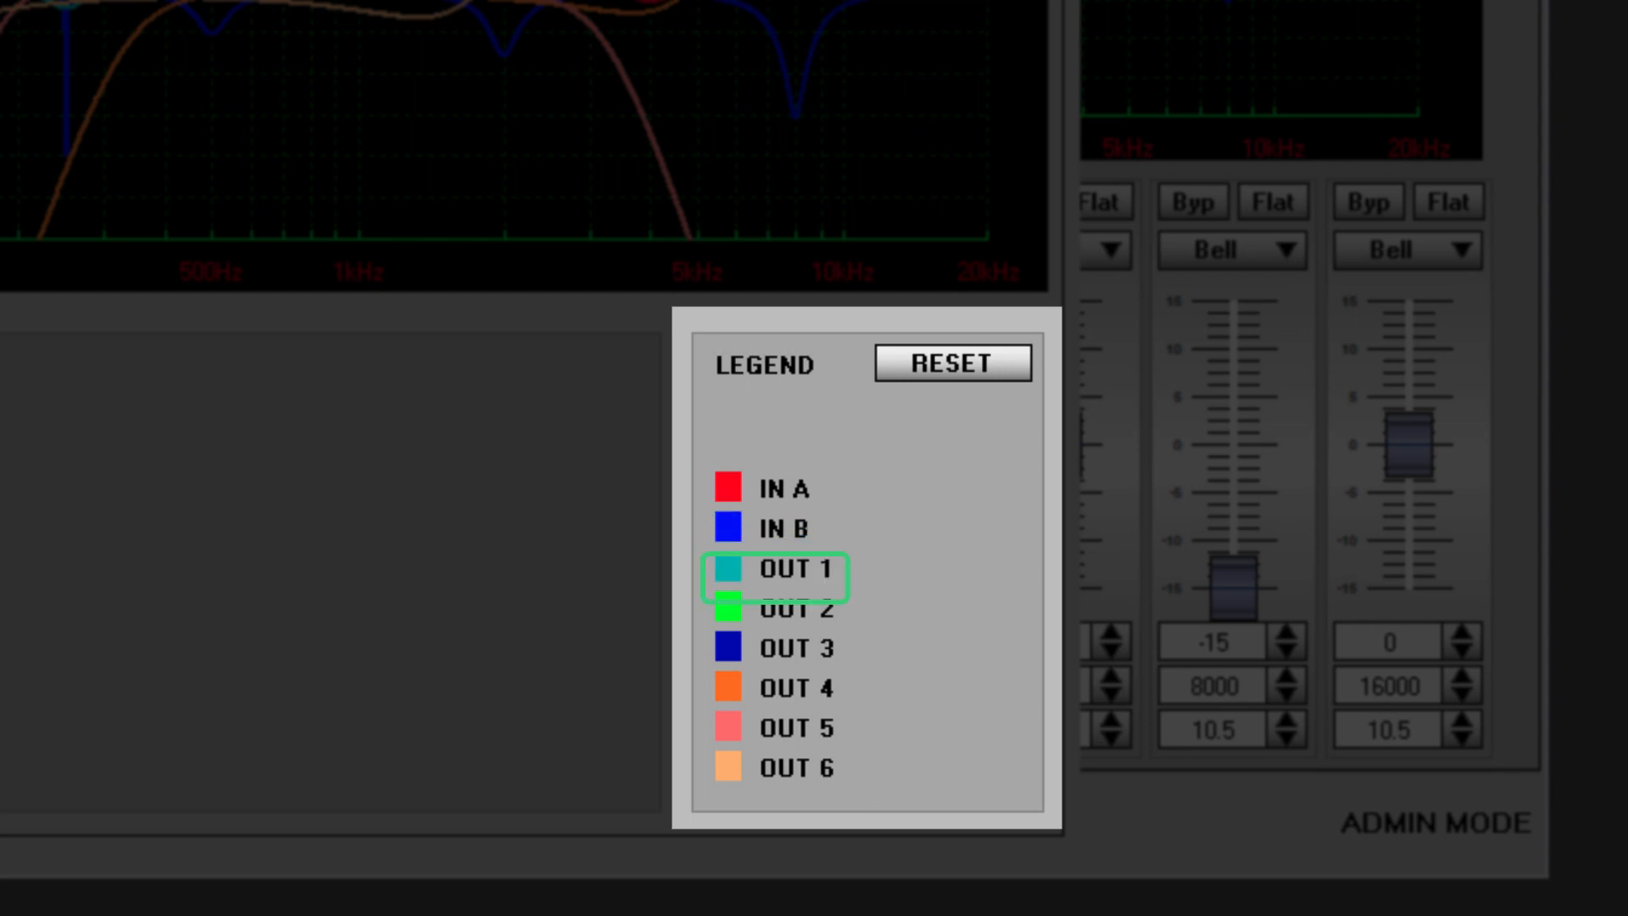
pyautogui.click(795, 609)
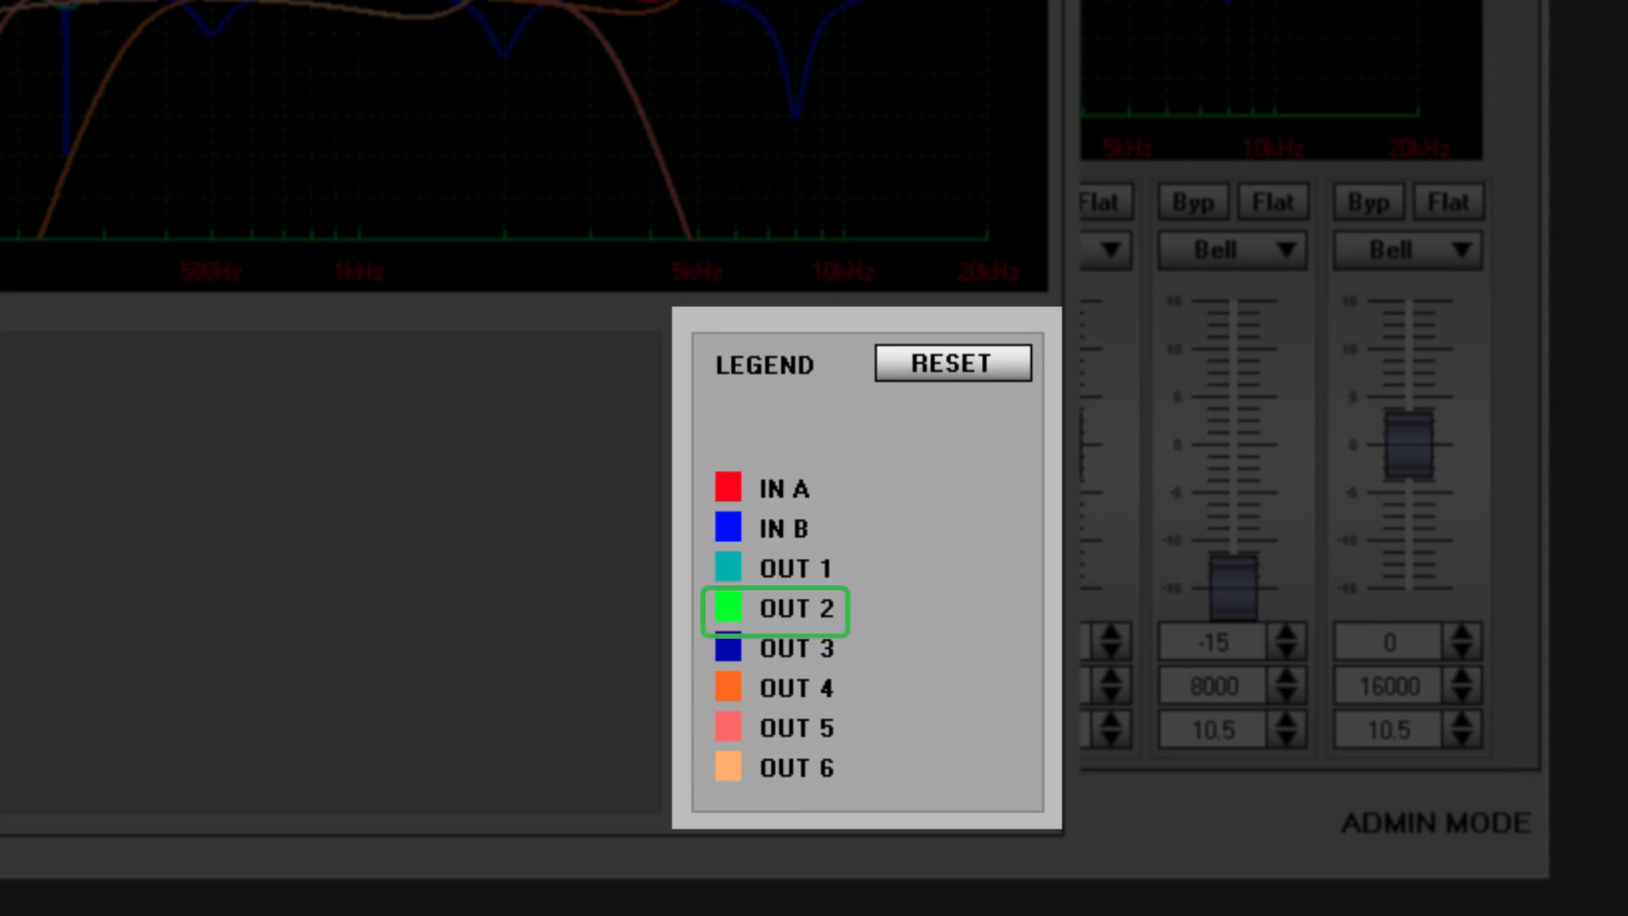
pyautogui.click(797, 648)
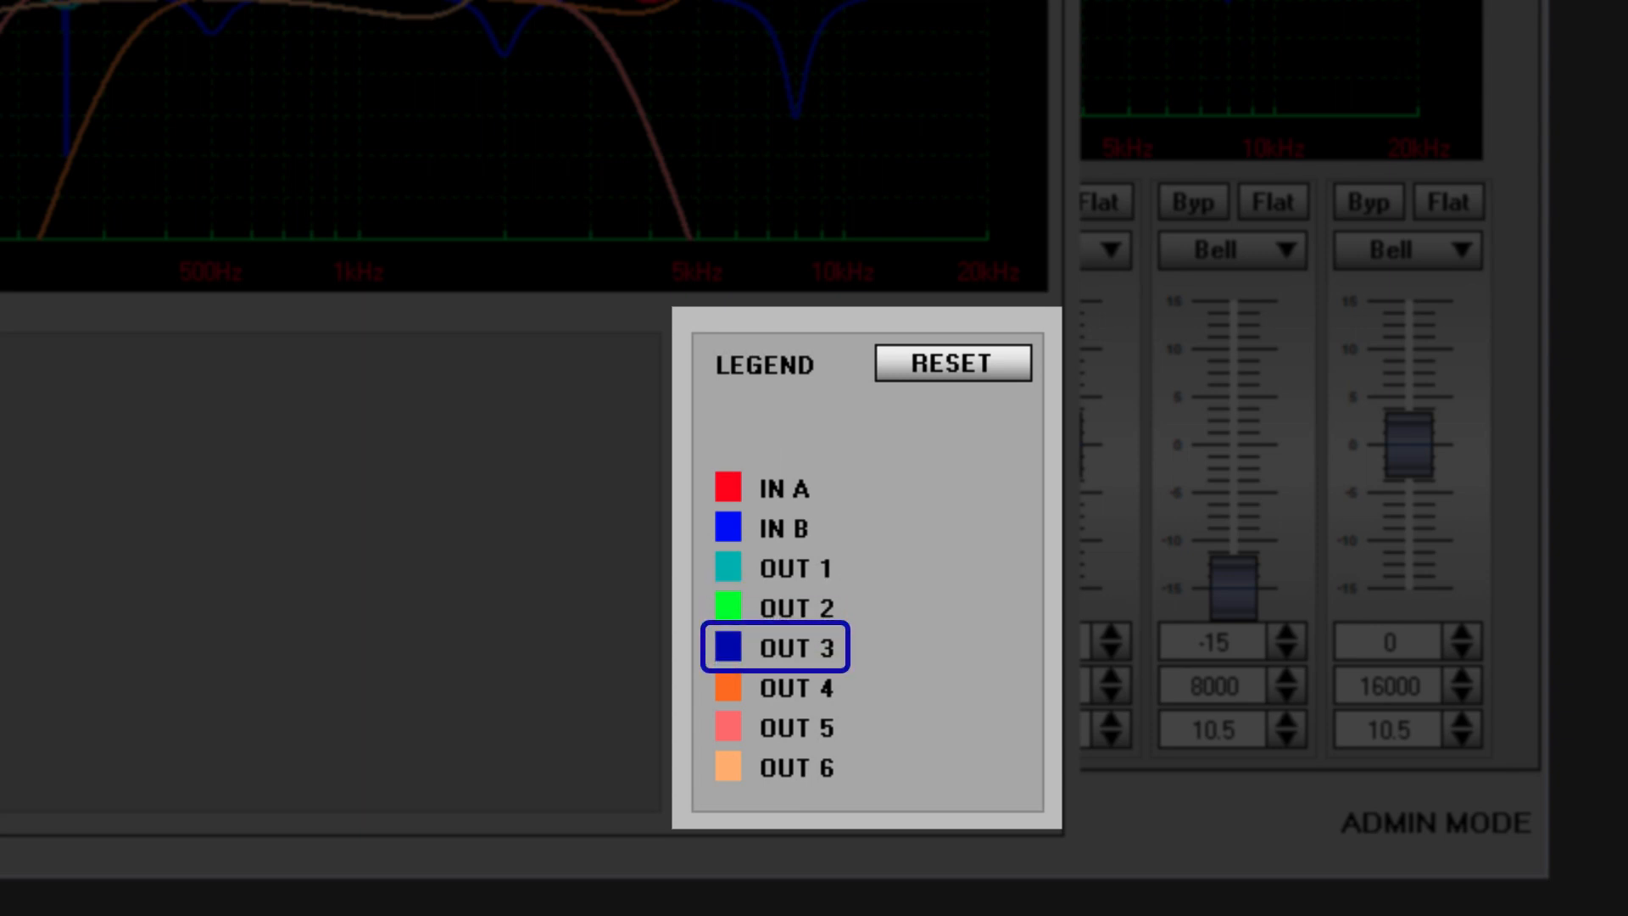
pyautogui.click(796, 687)
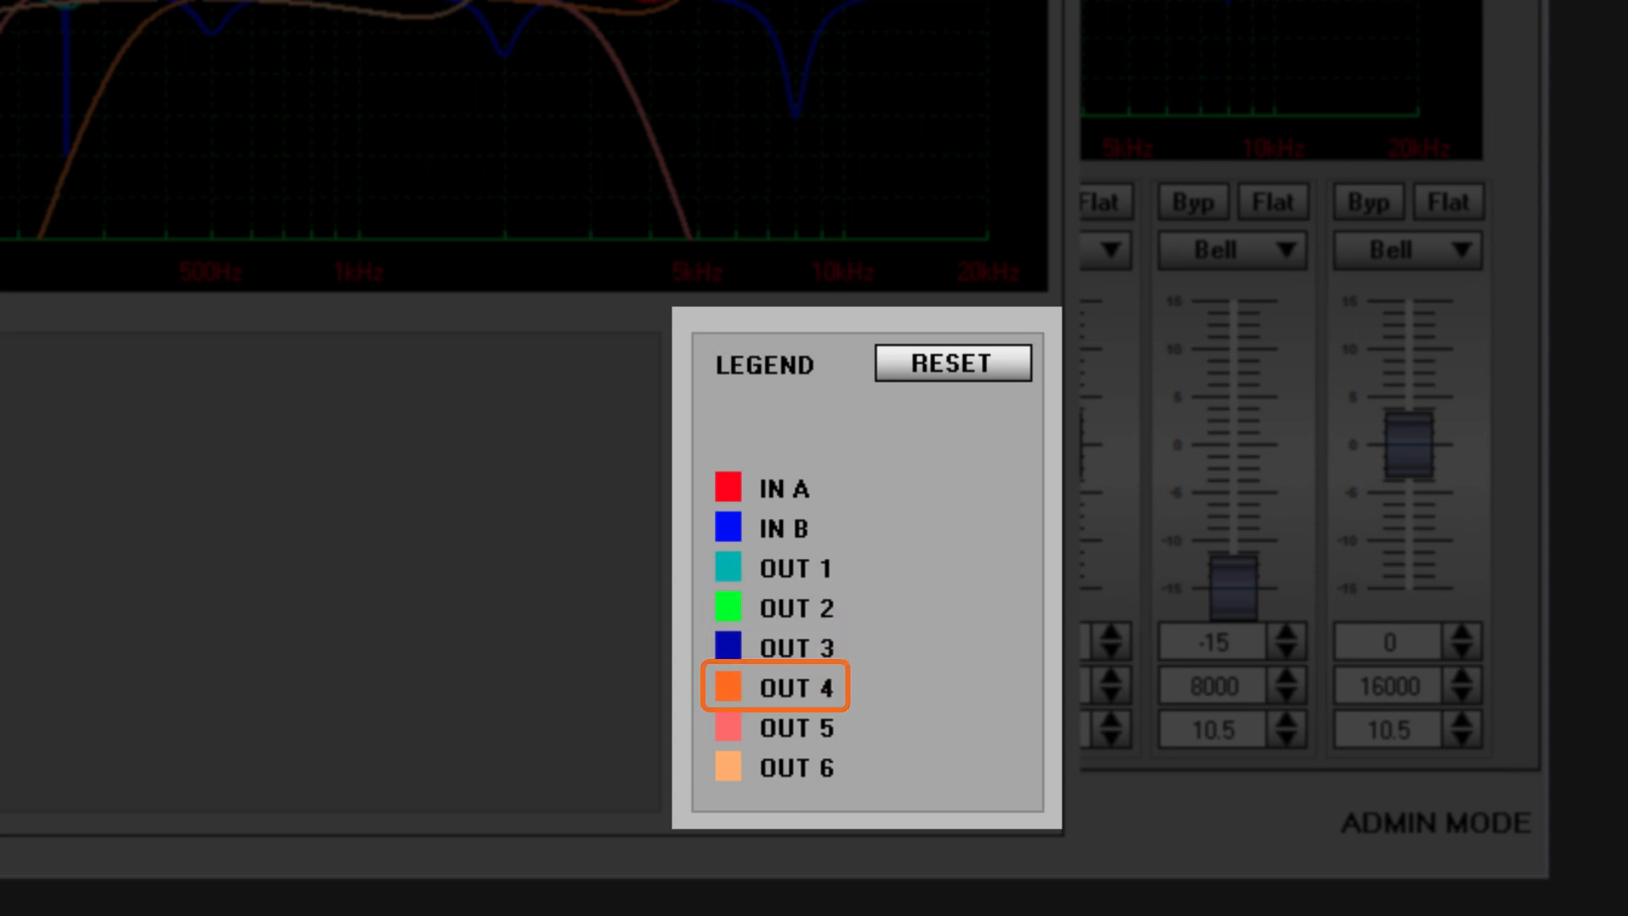
pyautogui.click(796, 727)
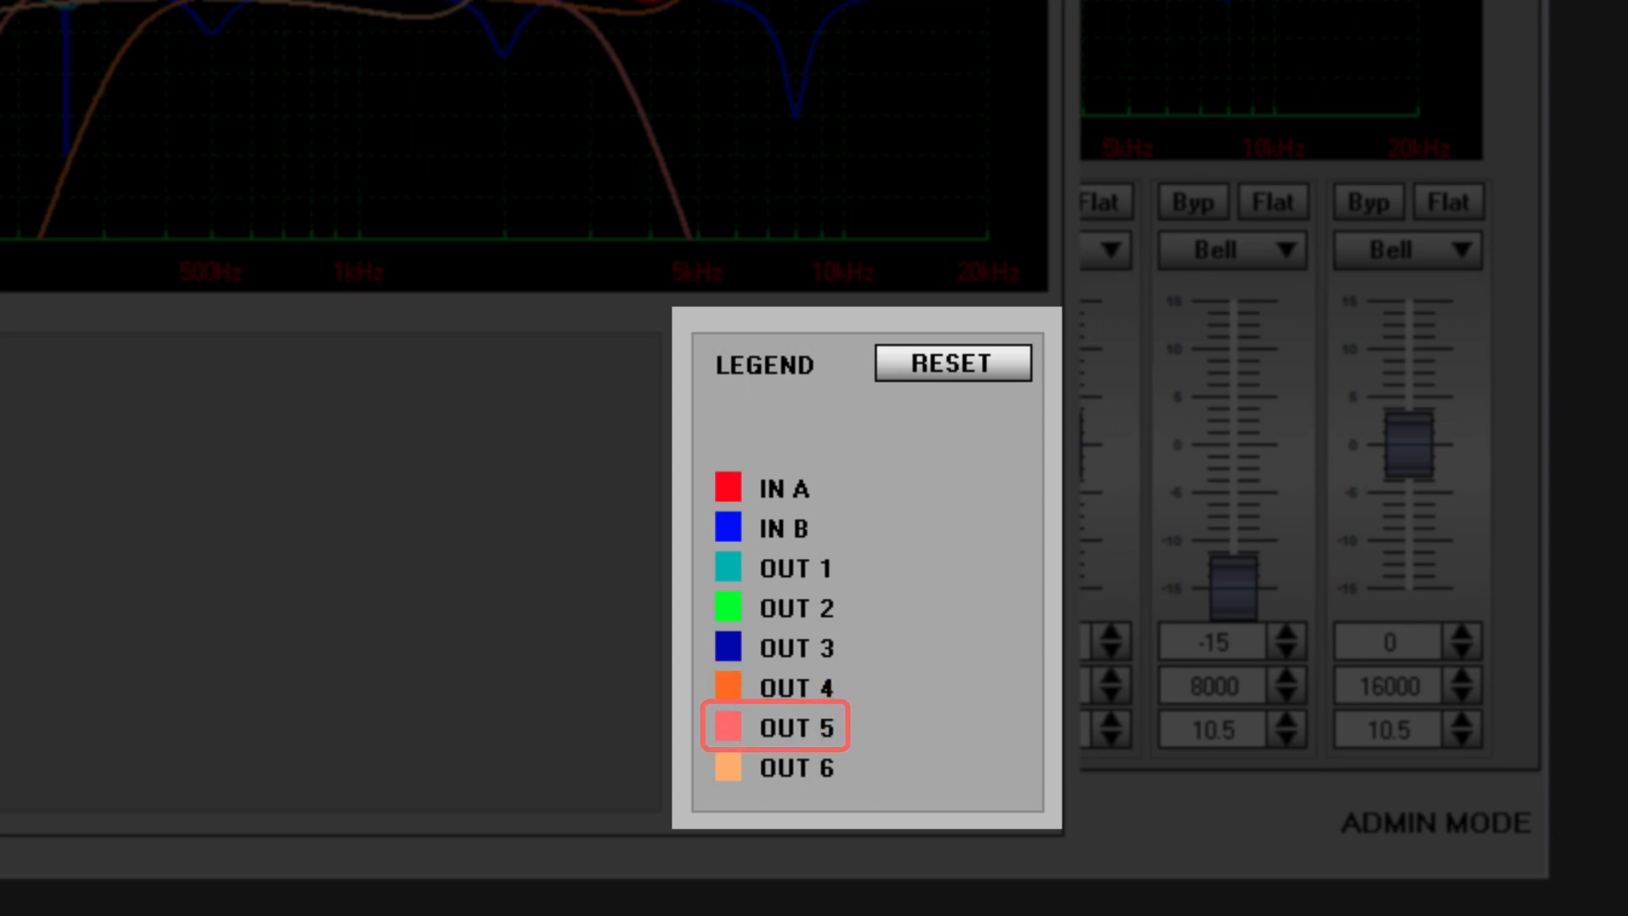
pyautogui.click(797, 768)
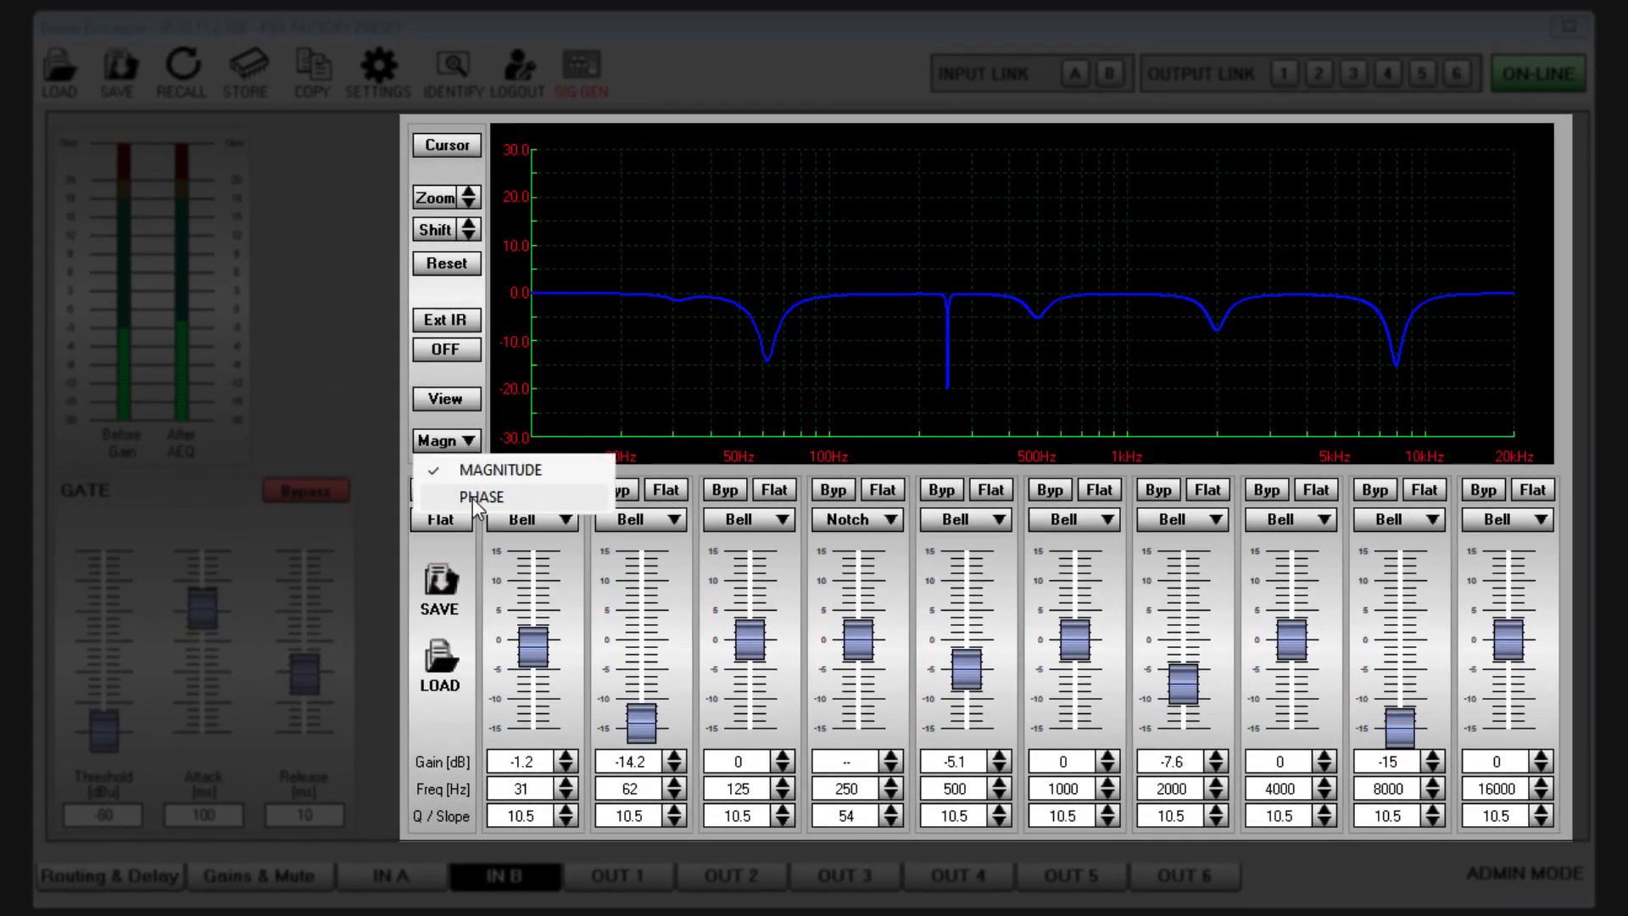
# Switch the IN B graph from Magnitude to PHASE, then go to OUT 1
pyautogui.click(477, 498)
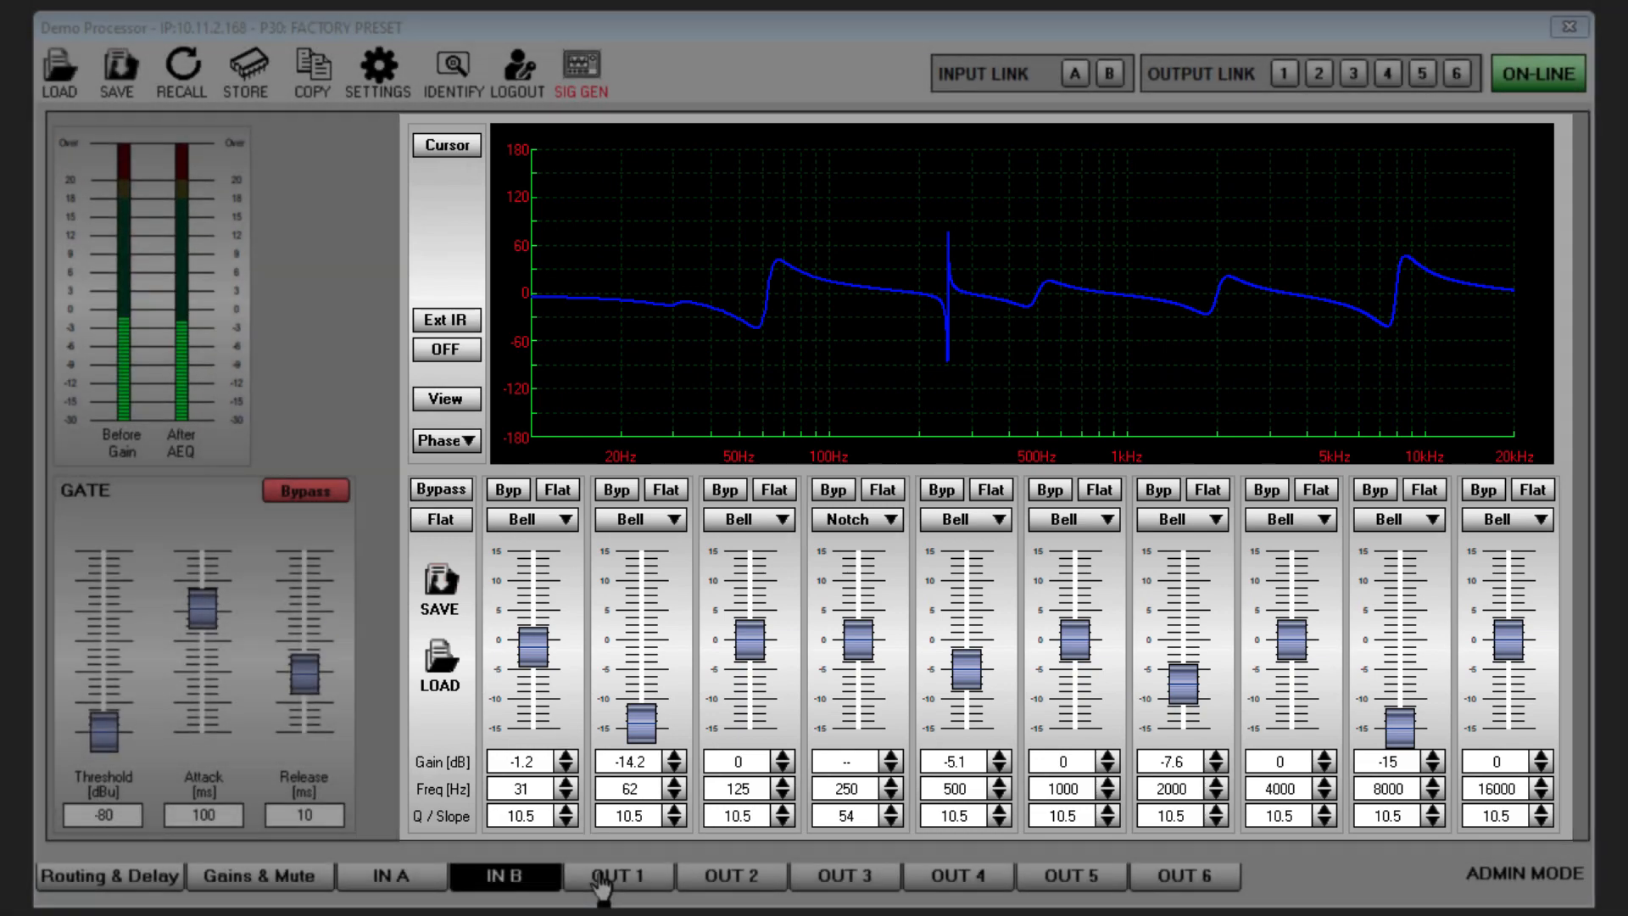
pyautogui.click(618, 875)
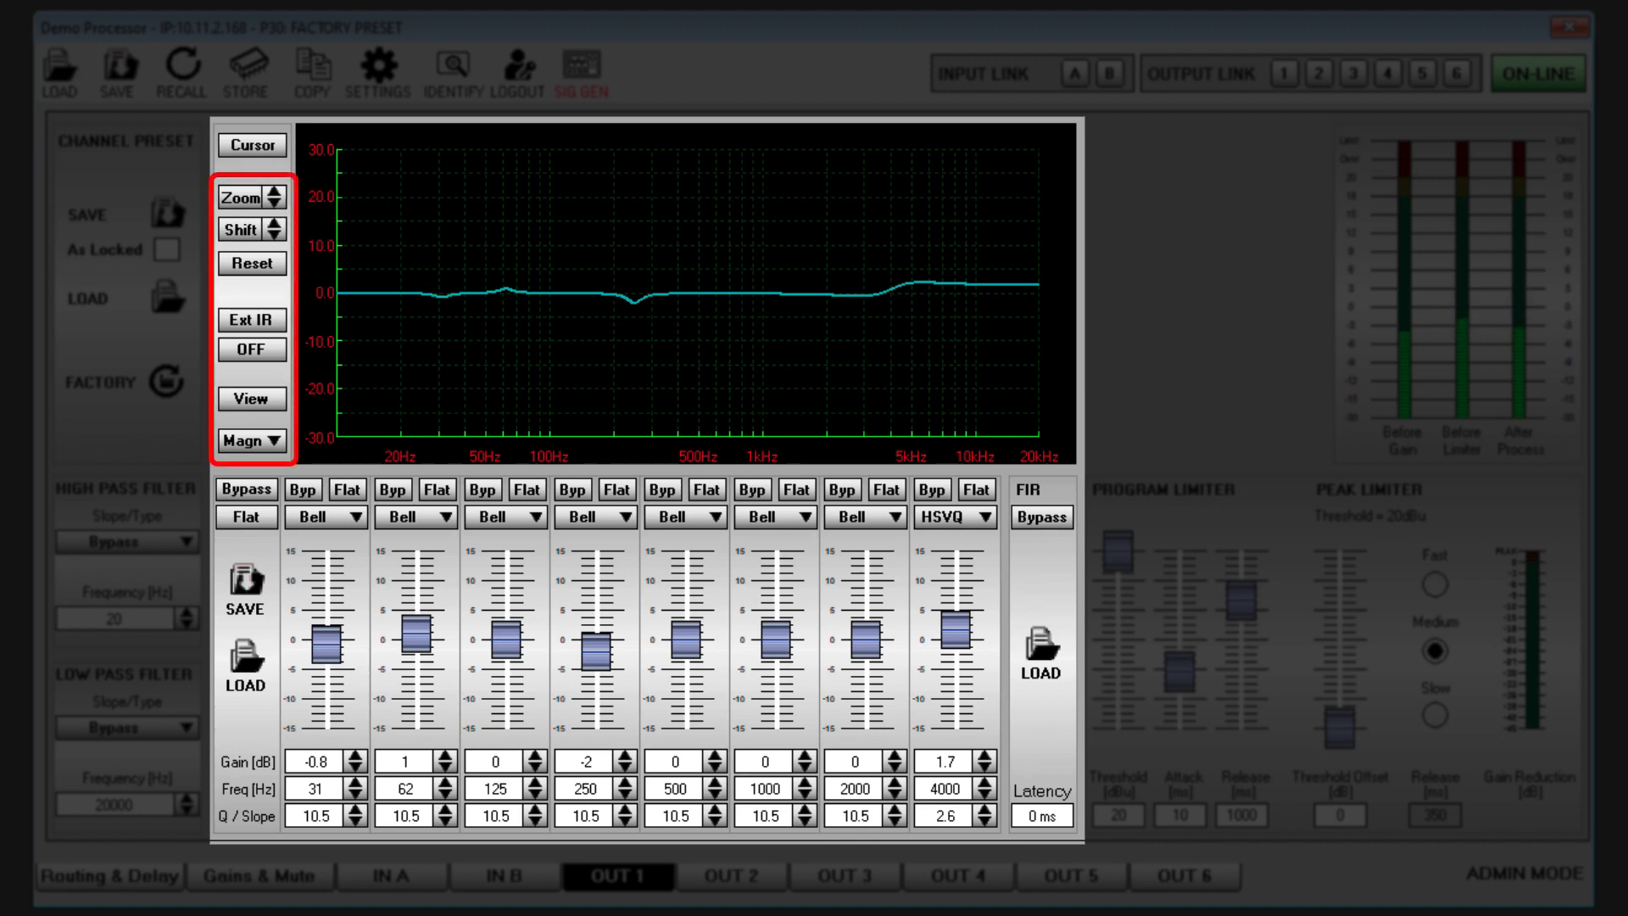
pyautogui.click(274, 199)
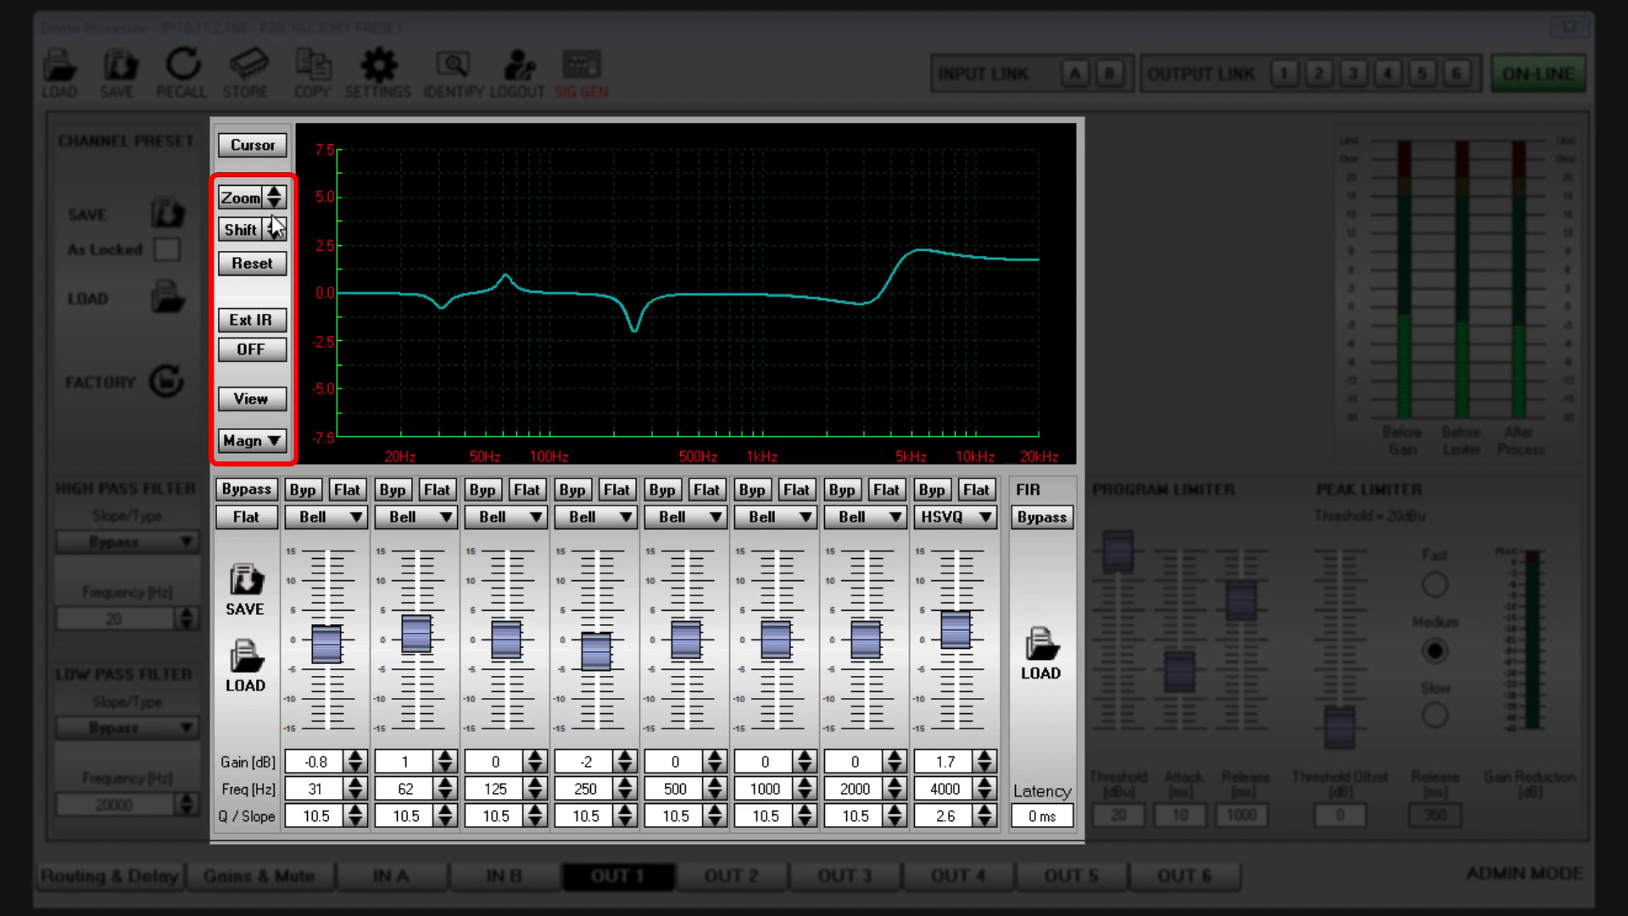
pyautogui.moveTo(278, 212)
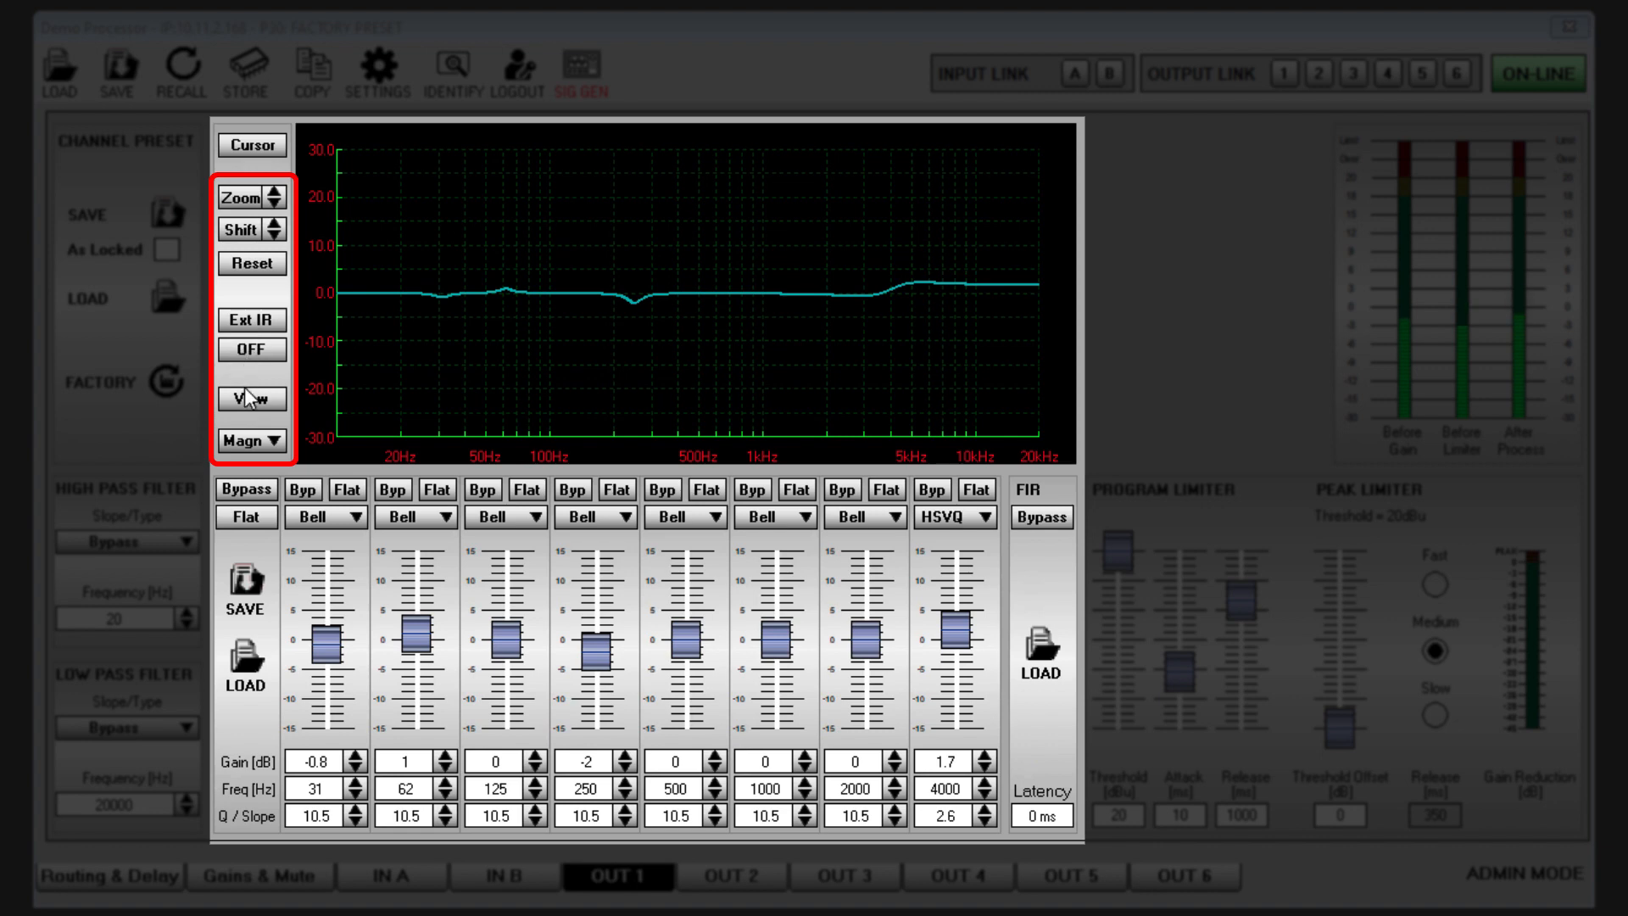
pyautogui.click(248, 440)
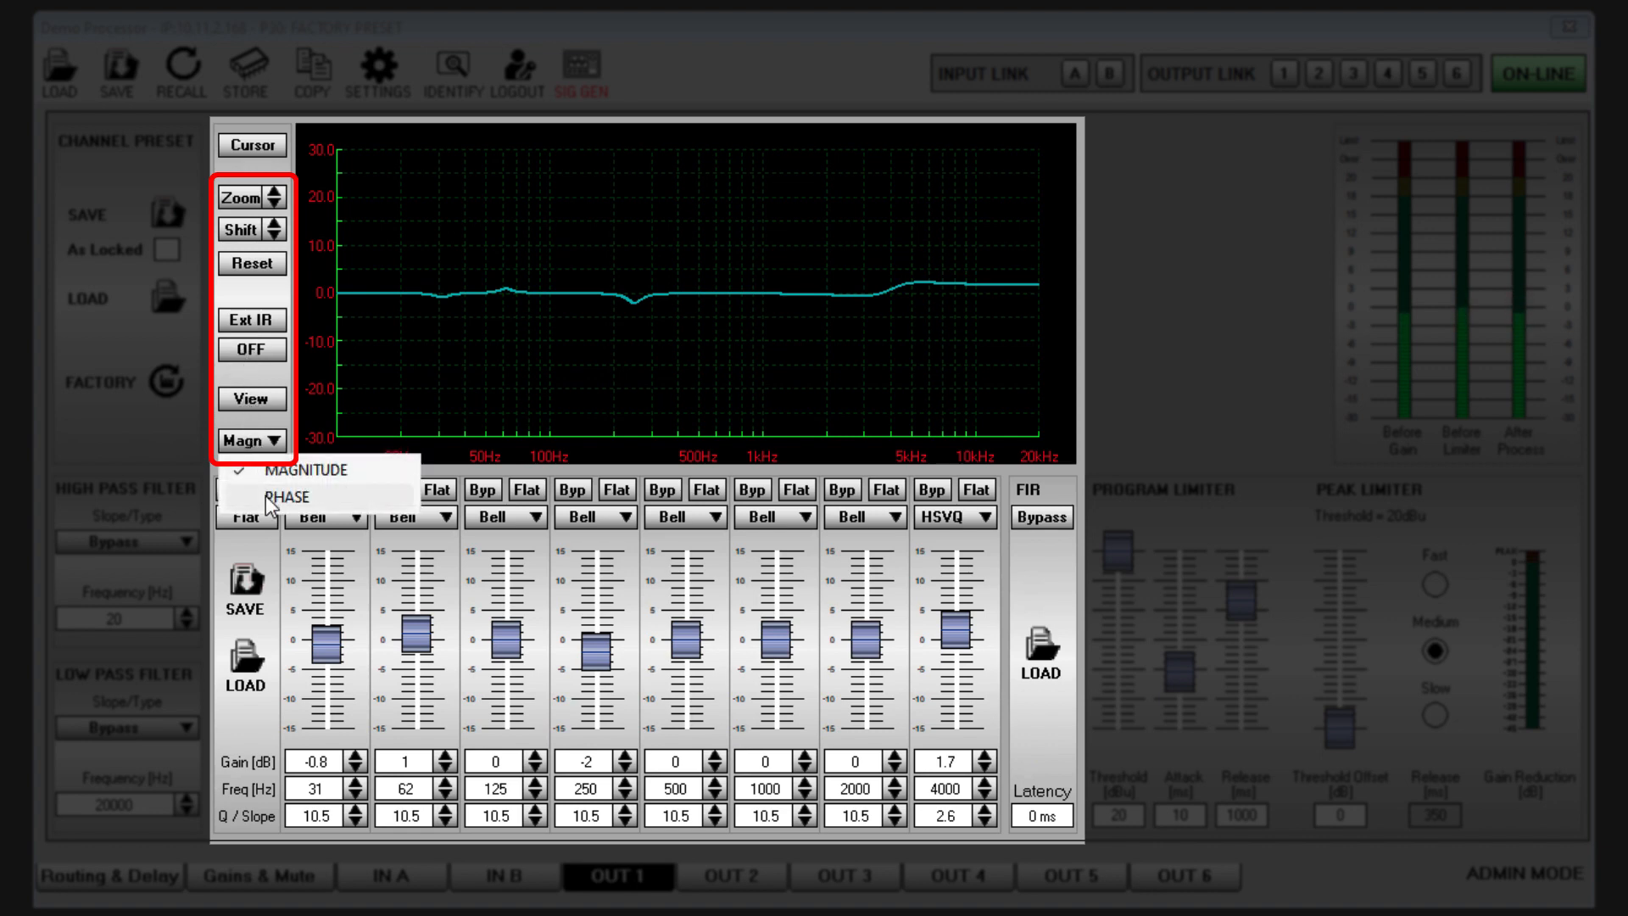
pyautogui.click(287, 497)
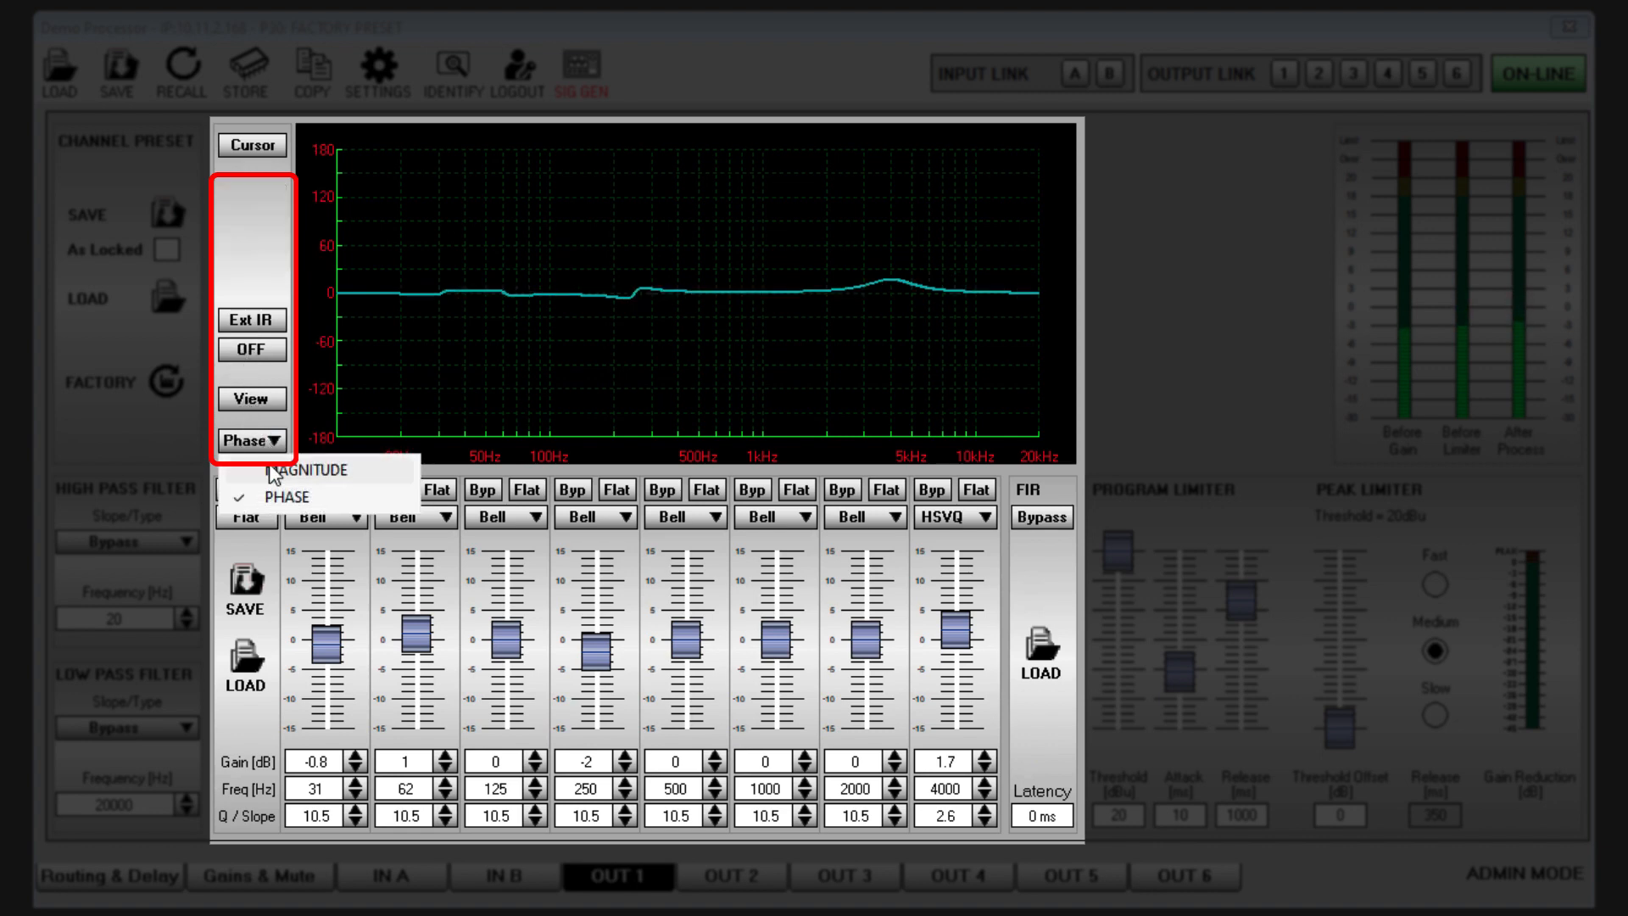
pyautogui.click(310, 468)
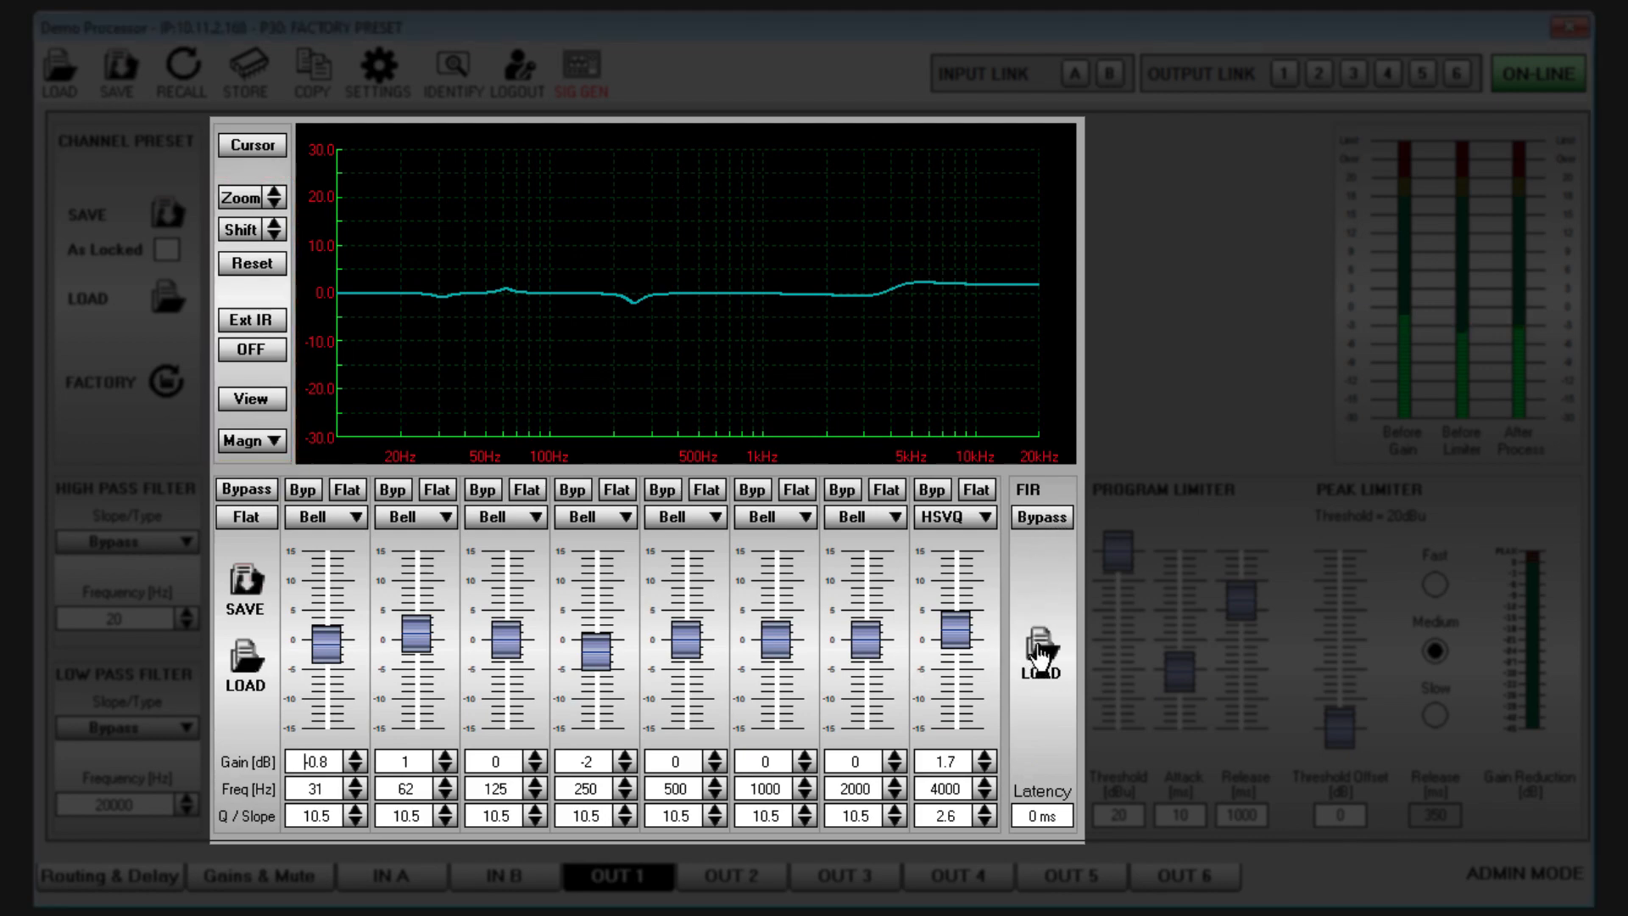
# Load the CDD10 FIR text file from the Desktop onto OUT 1
pyautogui.click(1040, 662)
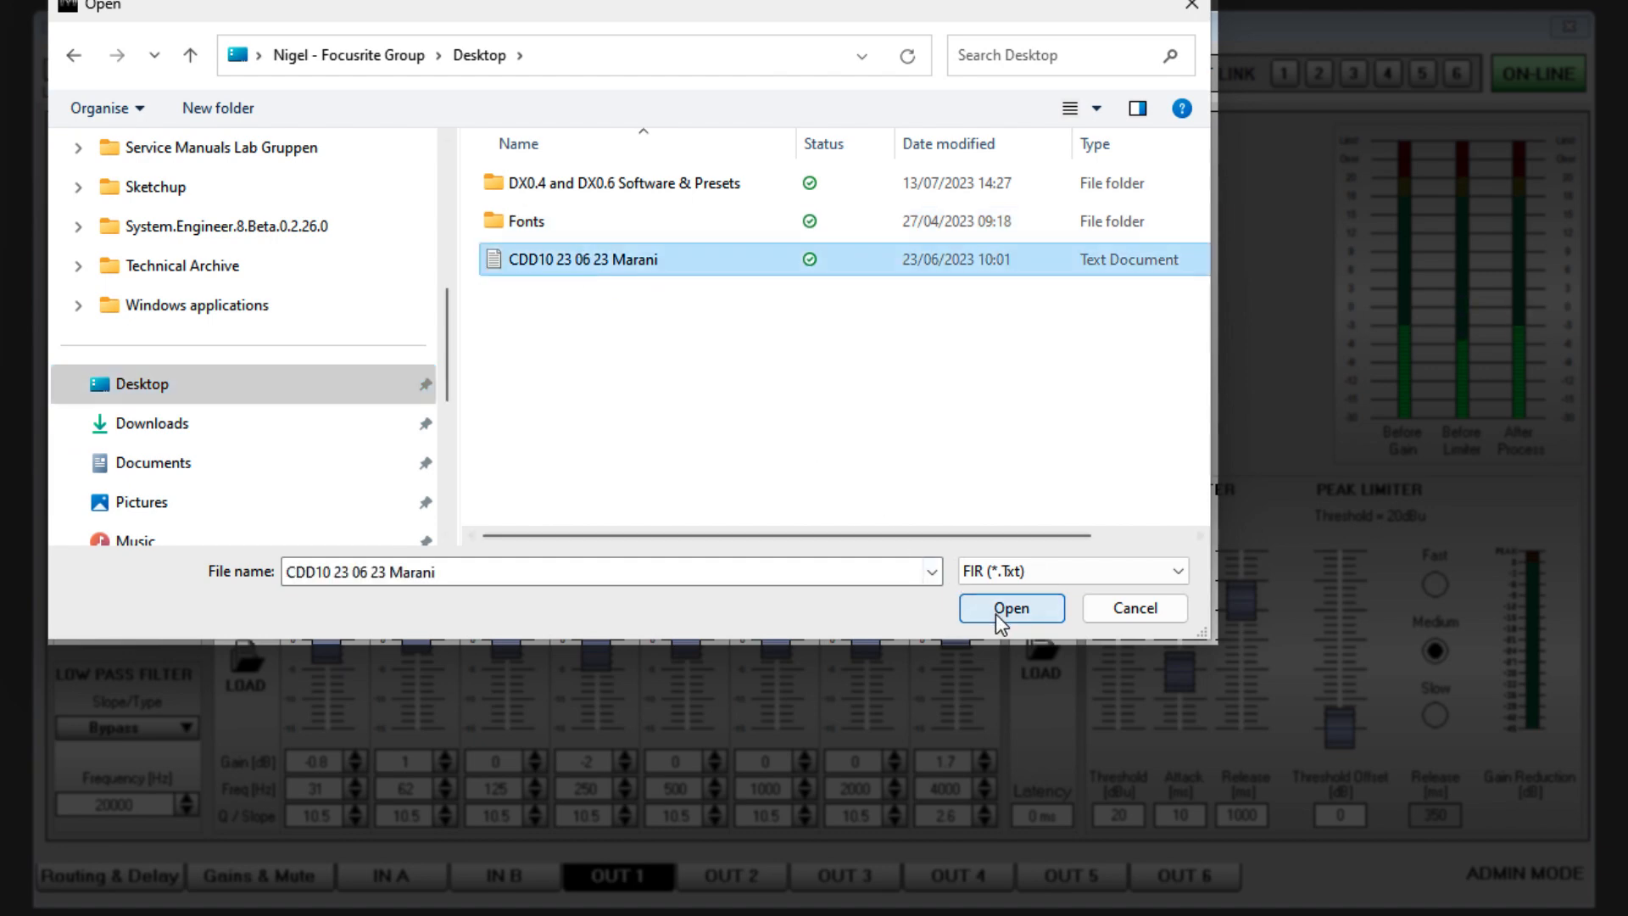
pyautogui.click(1009, 607)
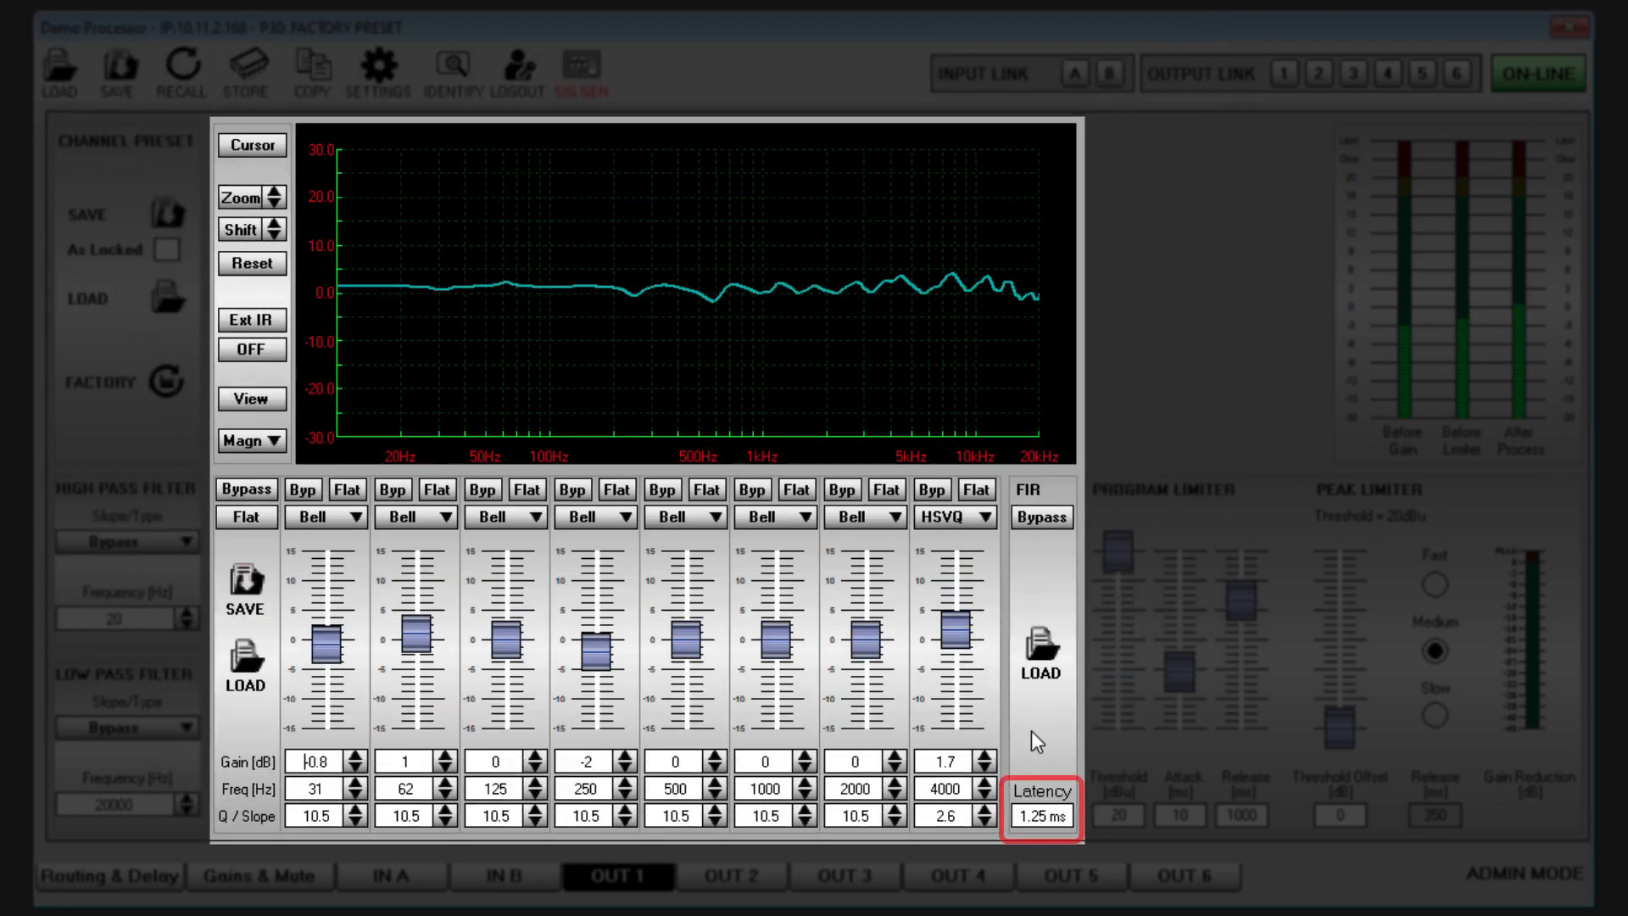
pyautogui.click(1041, 518)
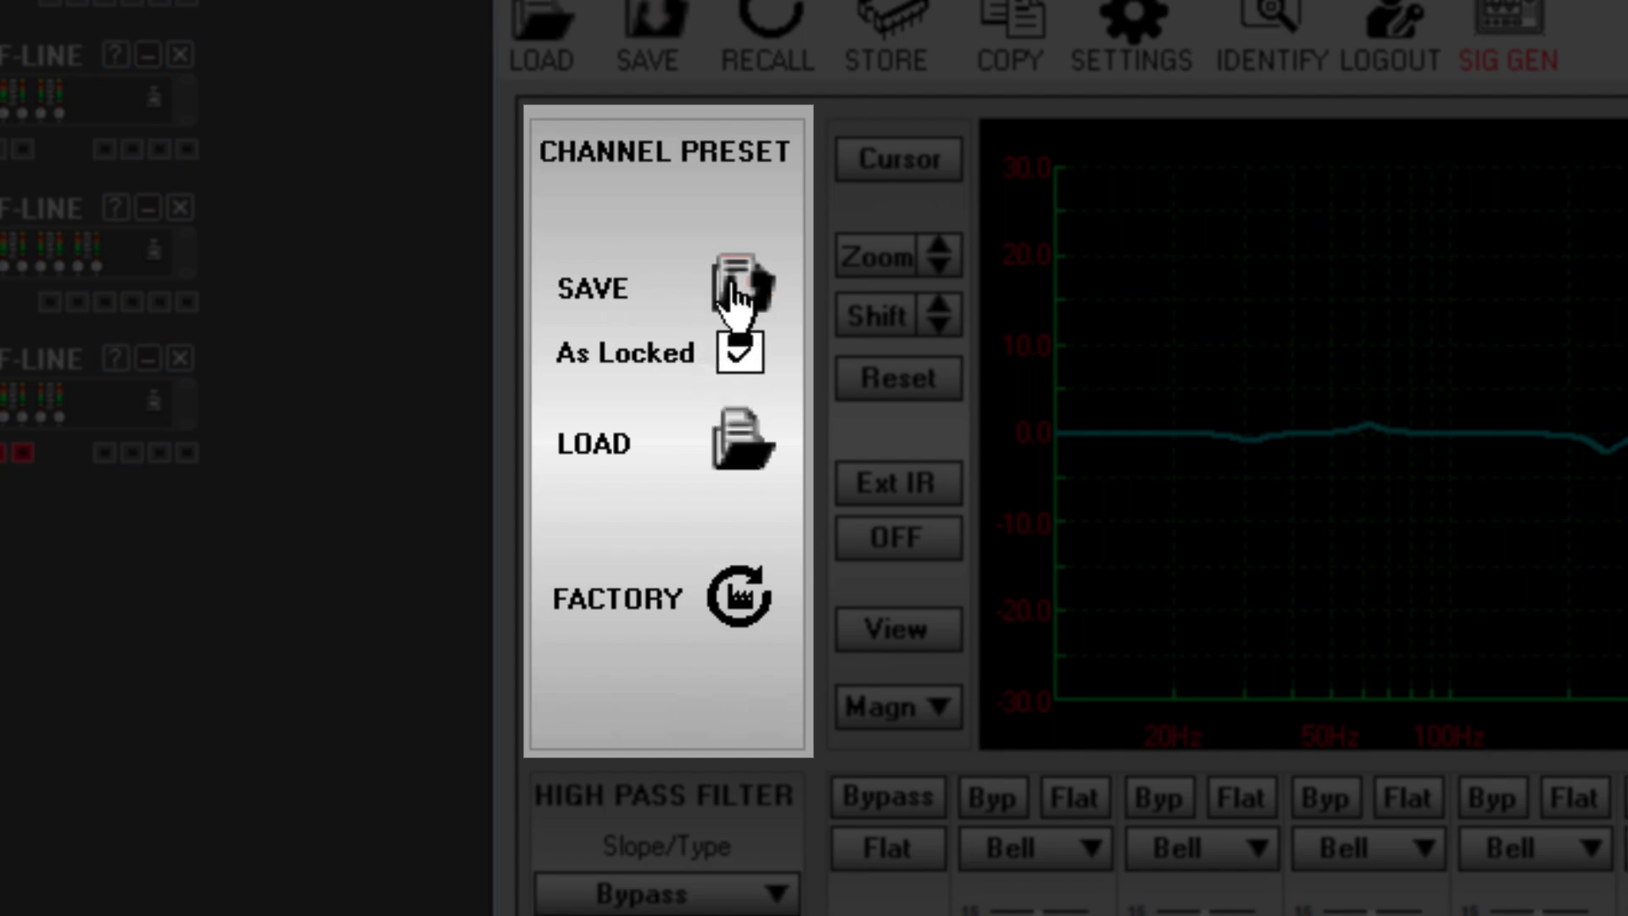
# Save the OUT 1 channel preset, typing a file name starting 'Loc'
pyautogui.click(737, 288)
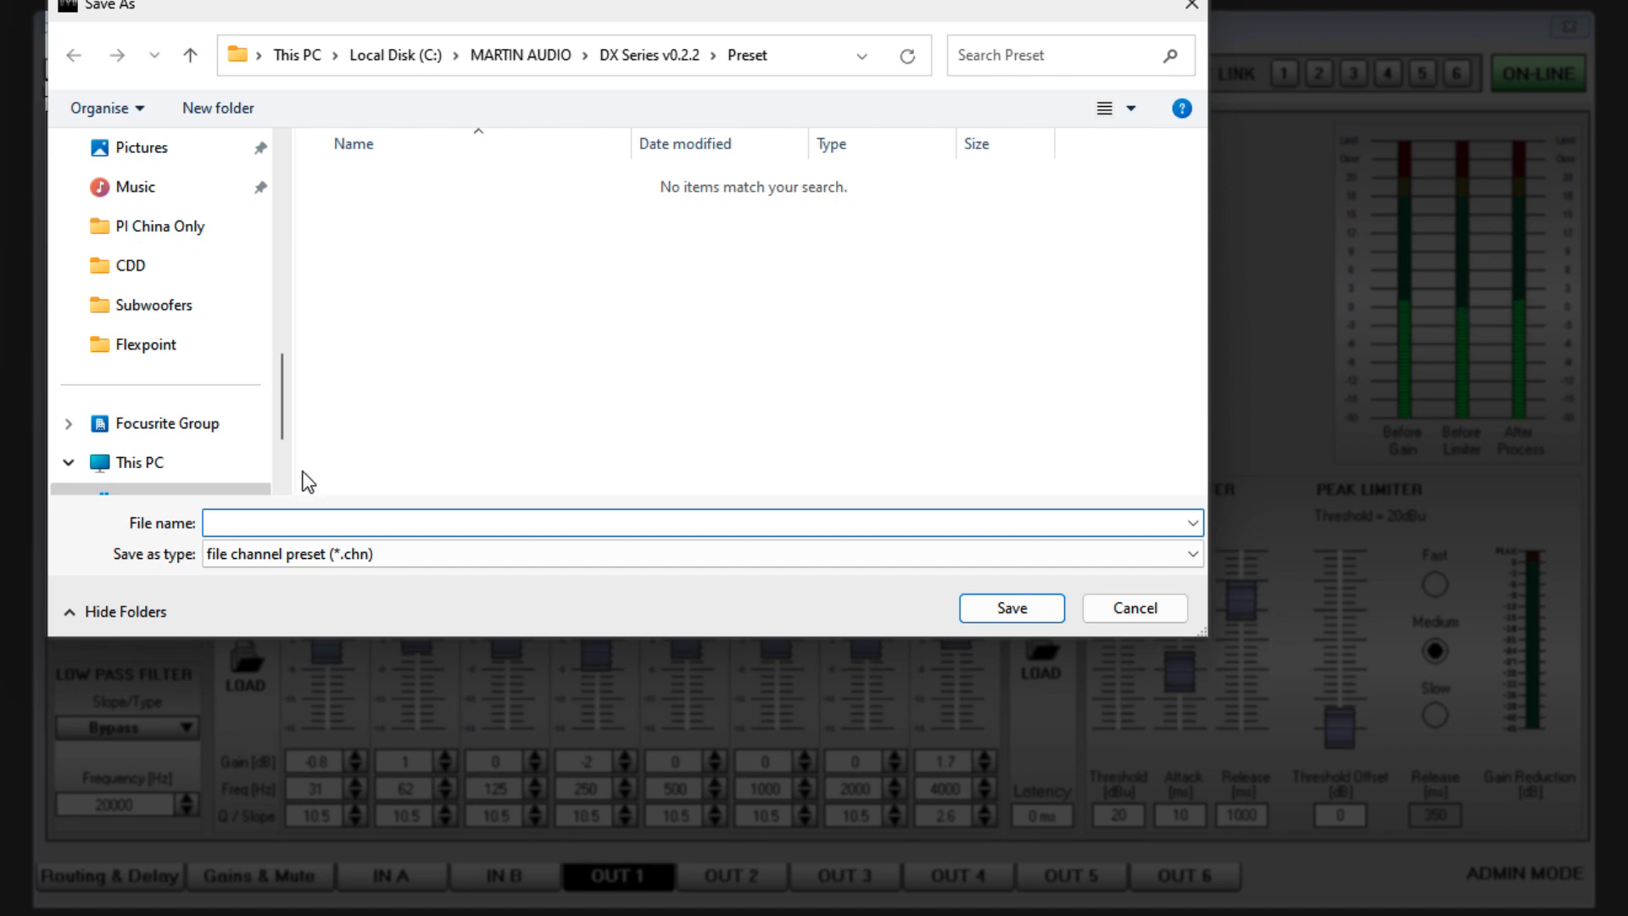
pyautogui.write('Loc')
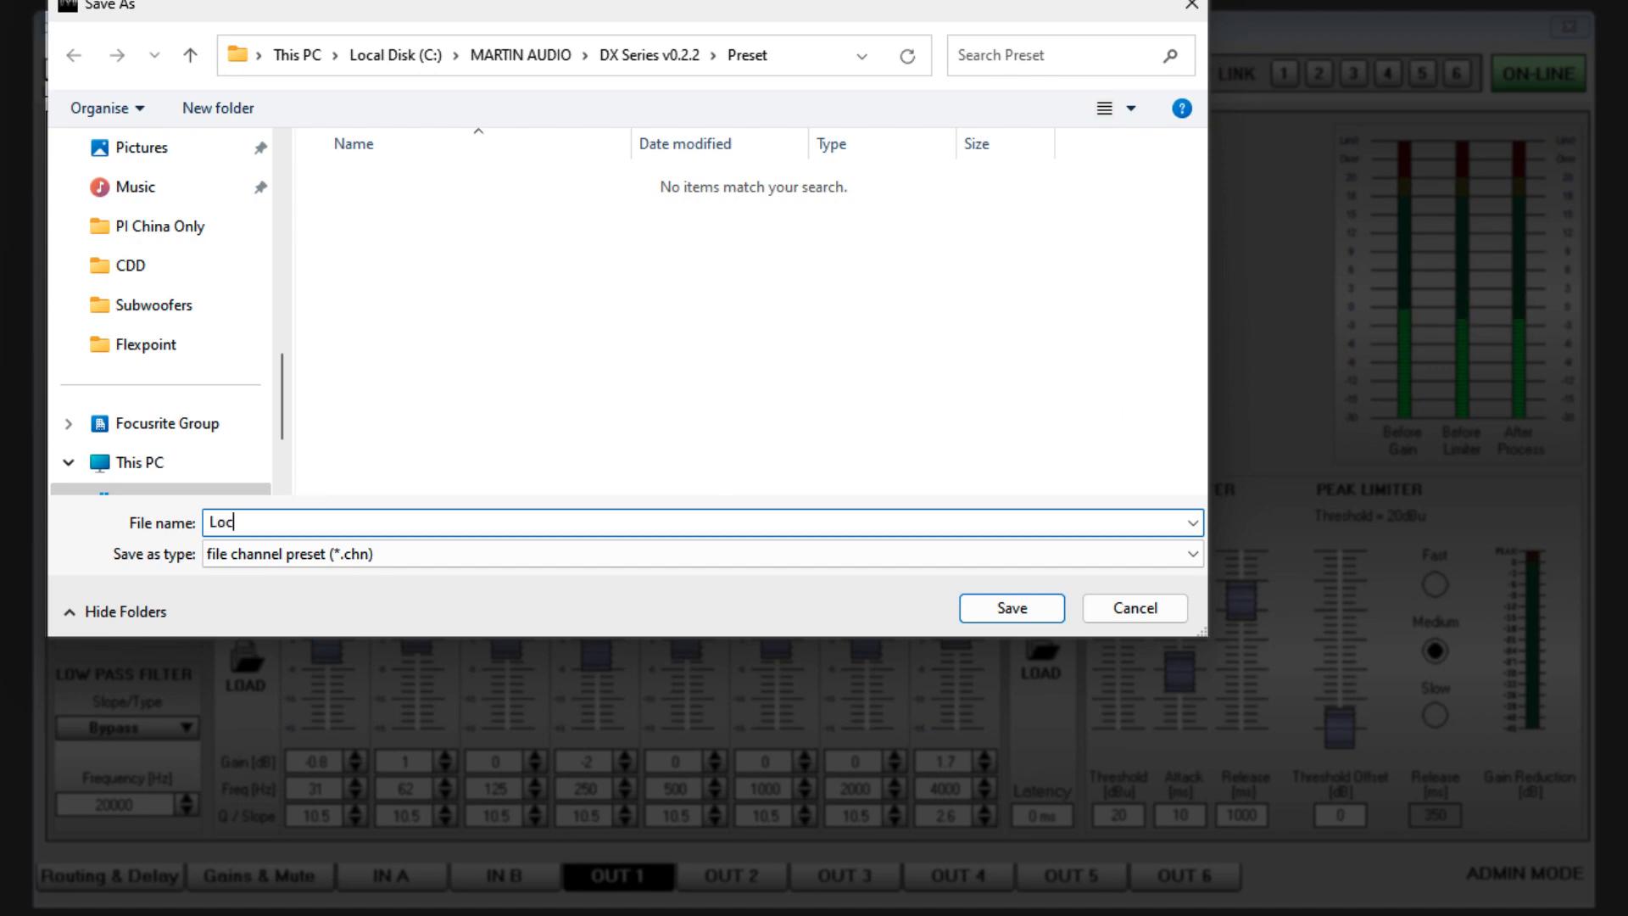